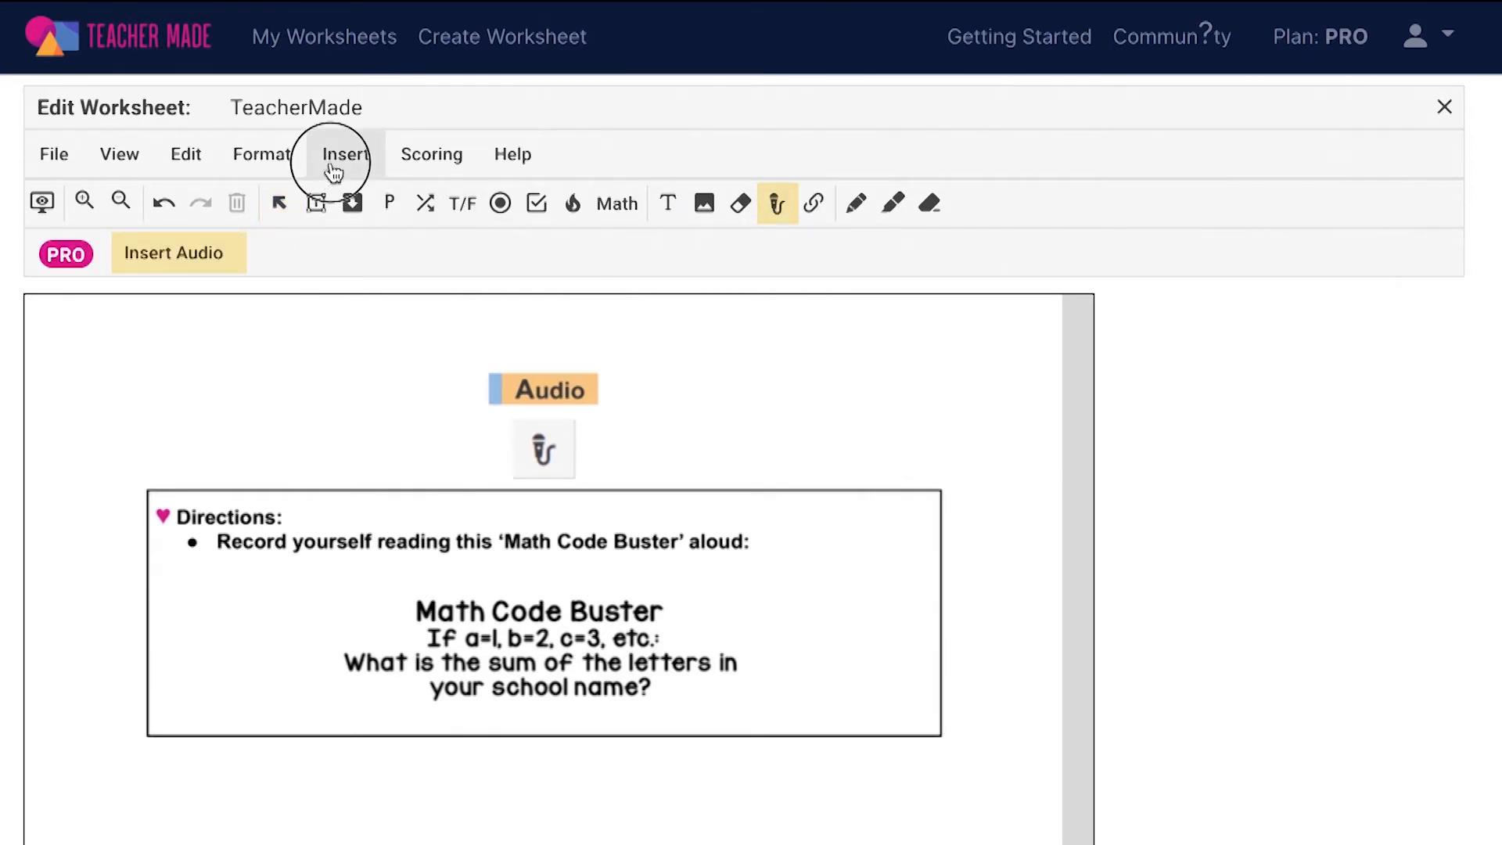
# Step: Record a few seconds of audio and attach it as a speaker icon by the directions
pyautogui.click(345, 154)
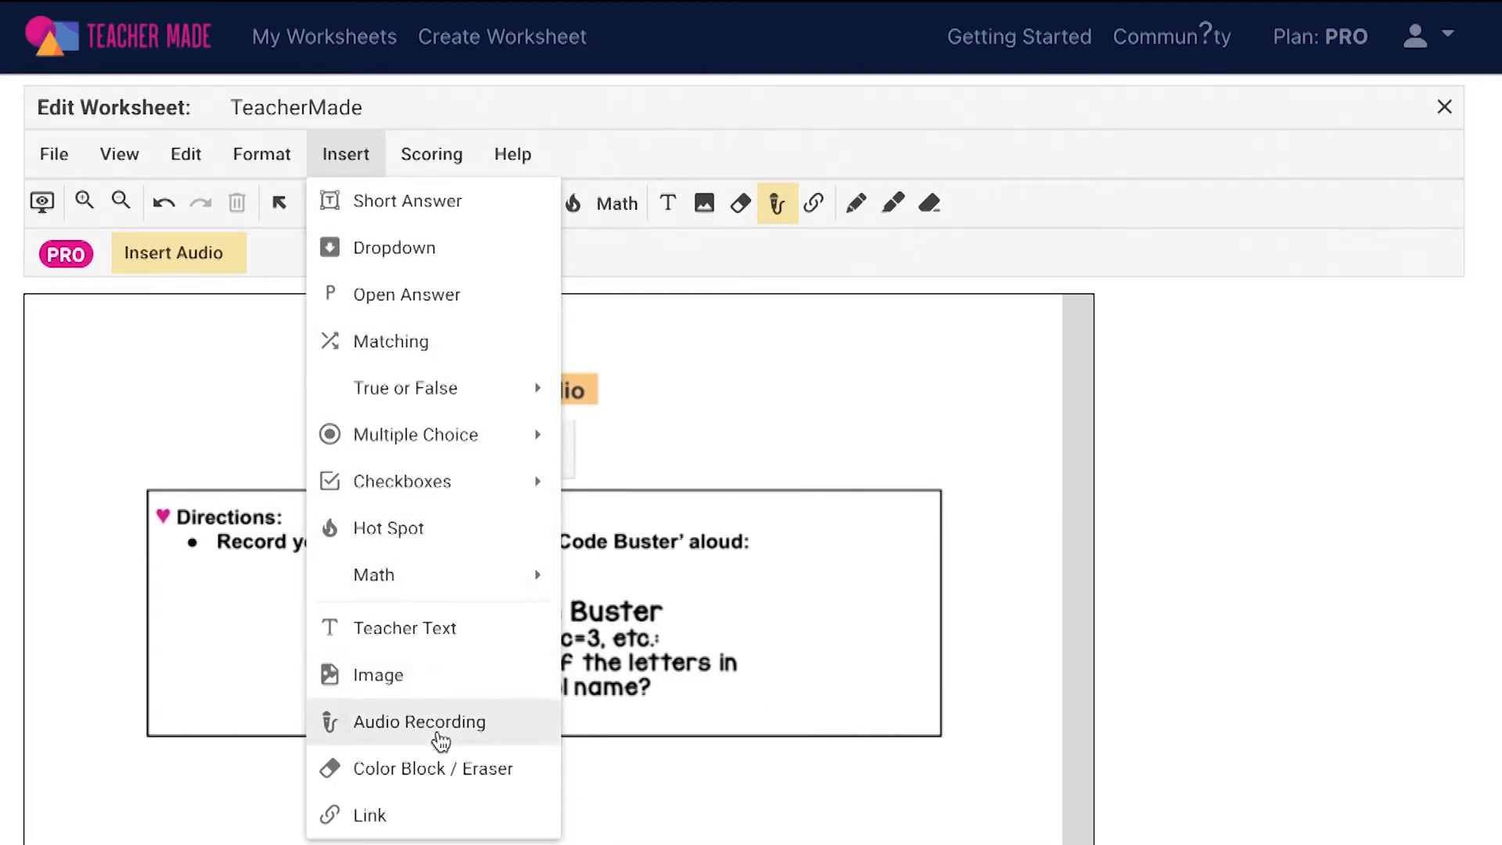
pyautogui.click(418, 721)
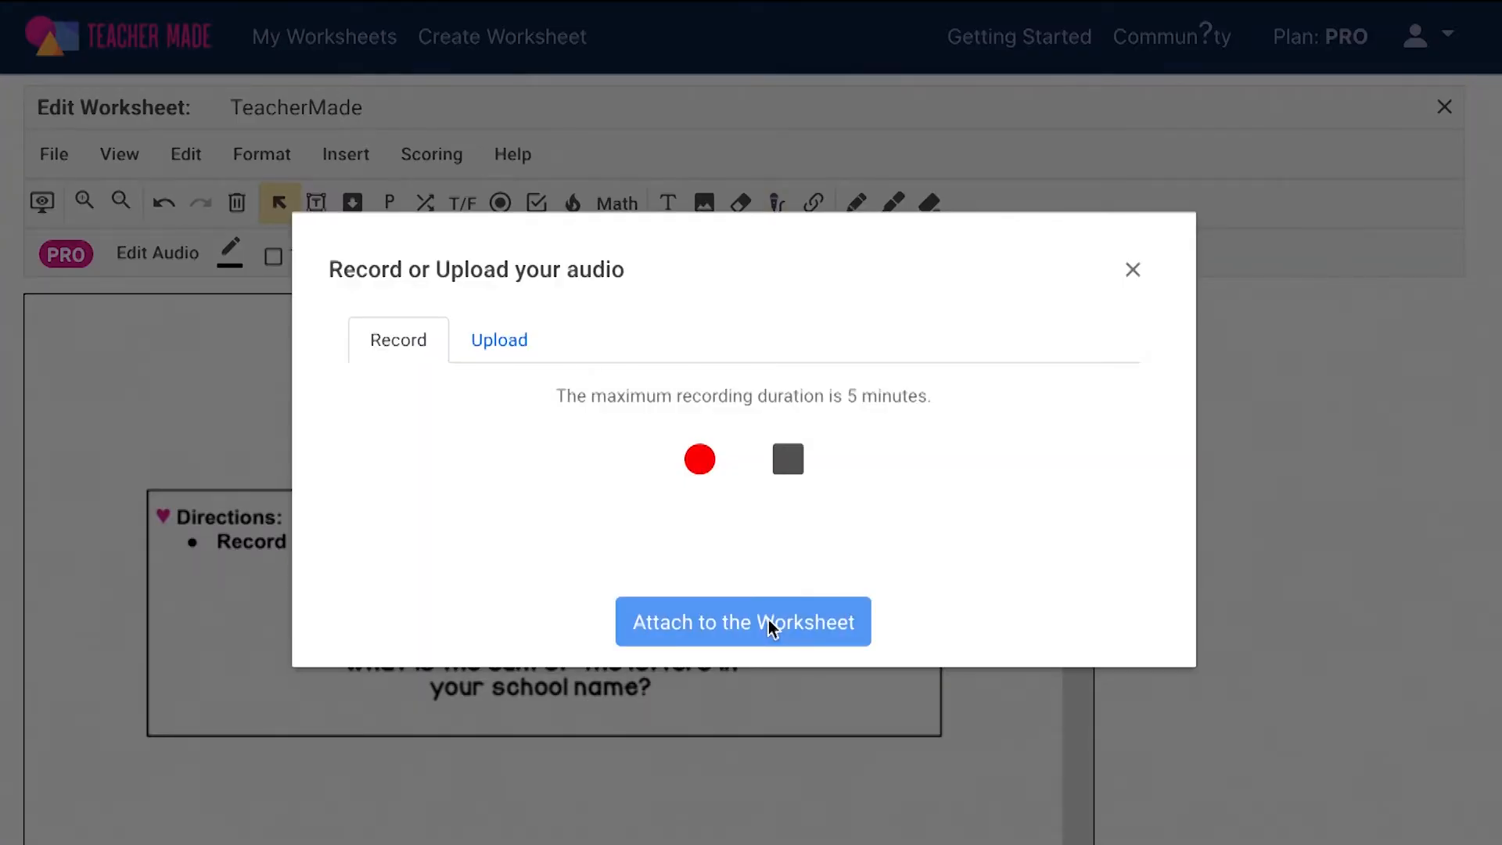
pyautogui.click(699, 459)
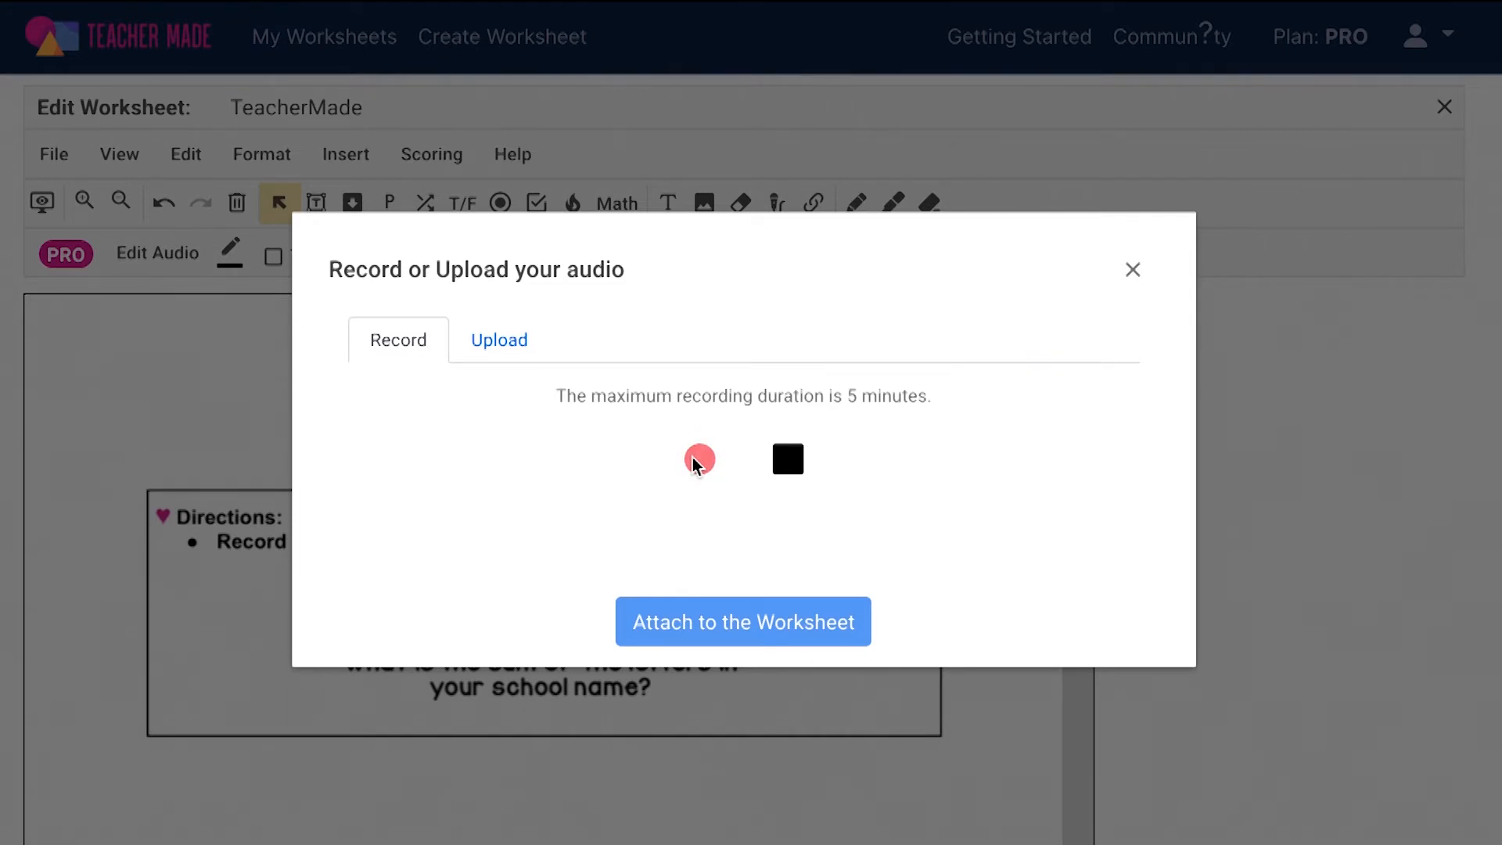
pyautogui.click(788, 459)
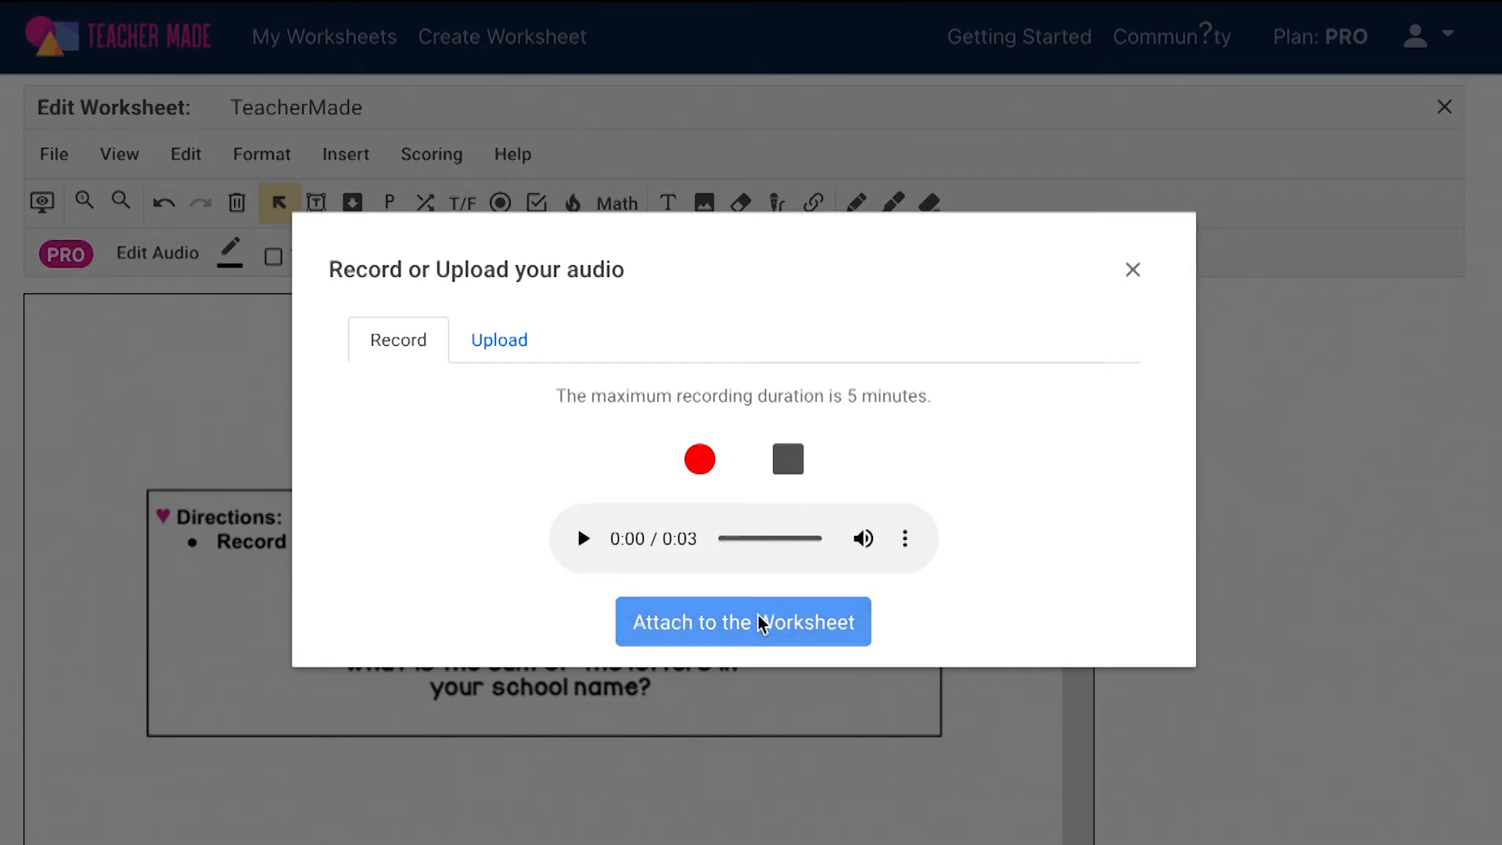
pyautogui.click(742, 622)
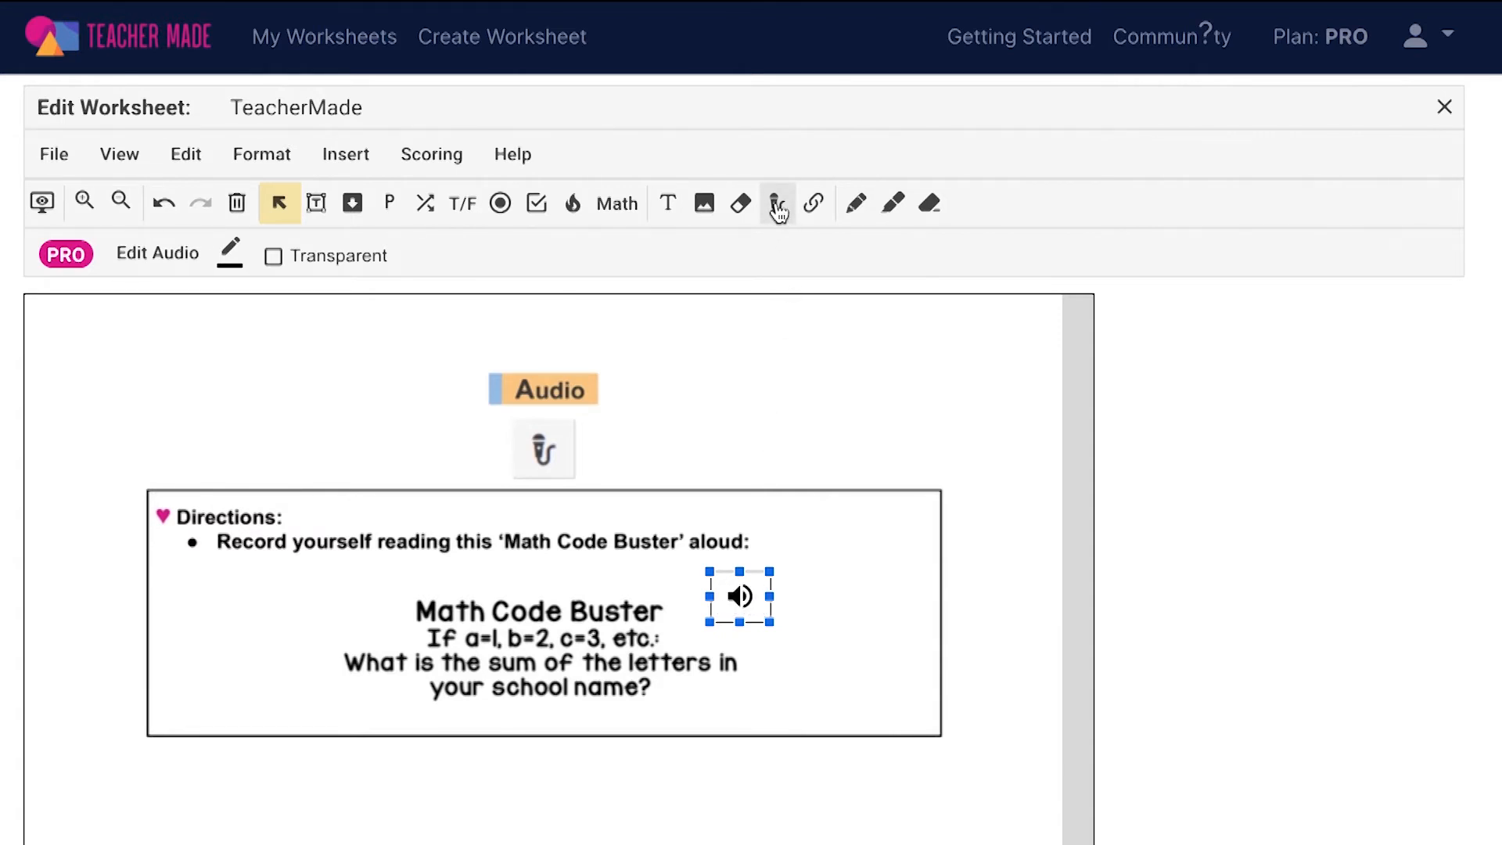
# Step: Upload Math Code Buster.m4a from Downloads as a second audio item and attach it
pyautogui.click(776, 202)
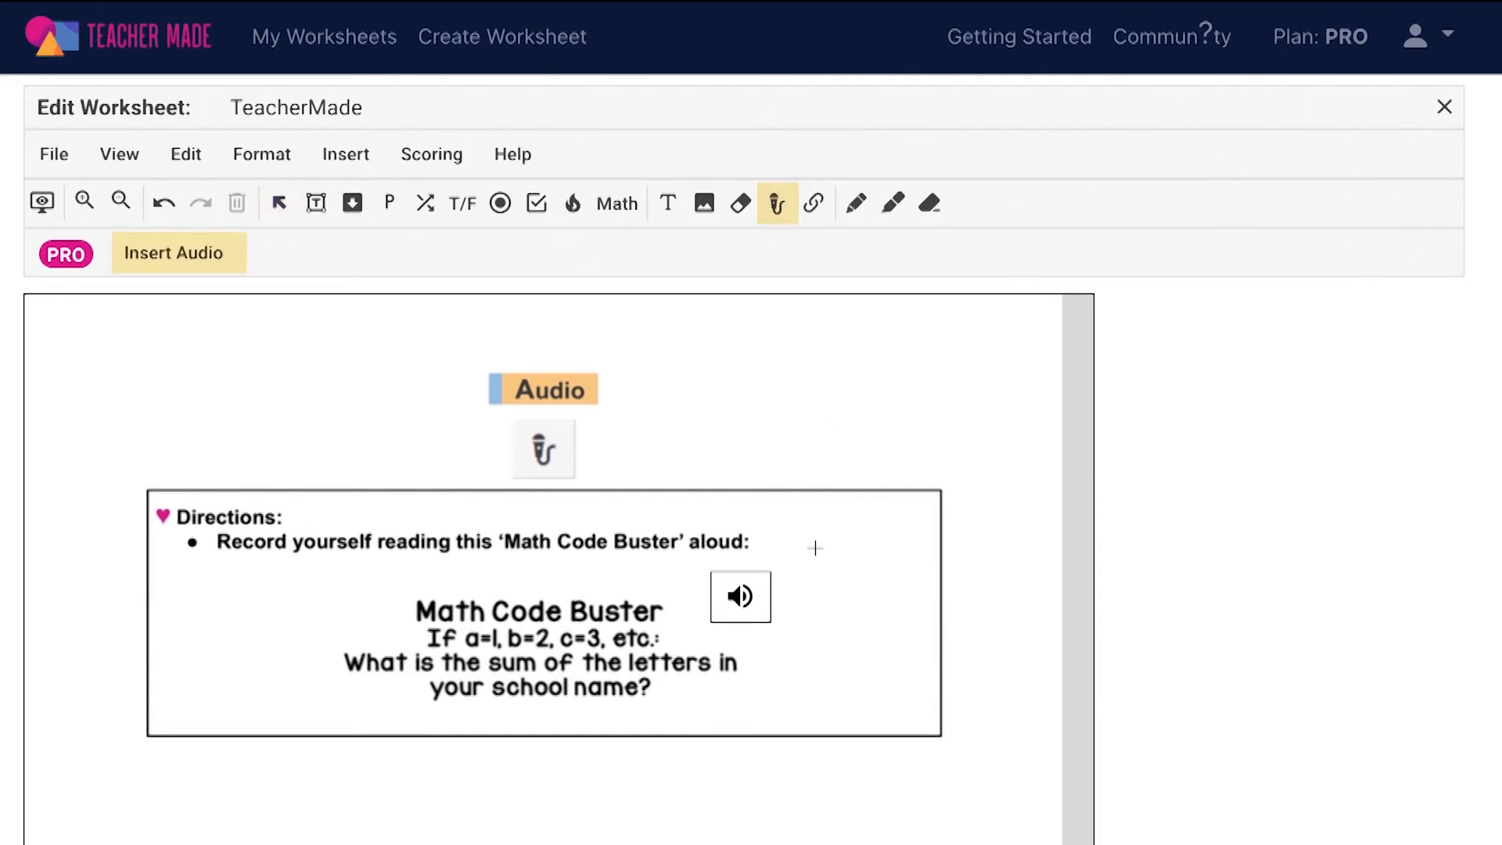
pyautogui.click(543, 448)
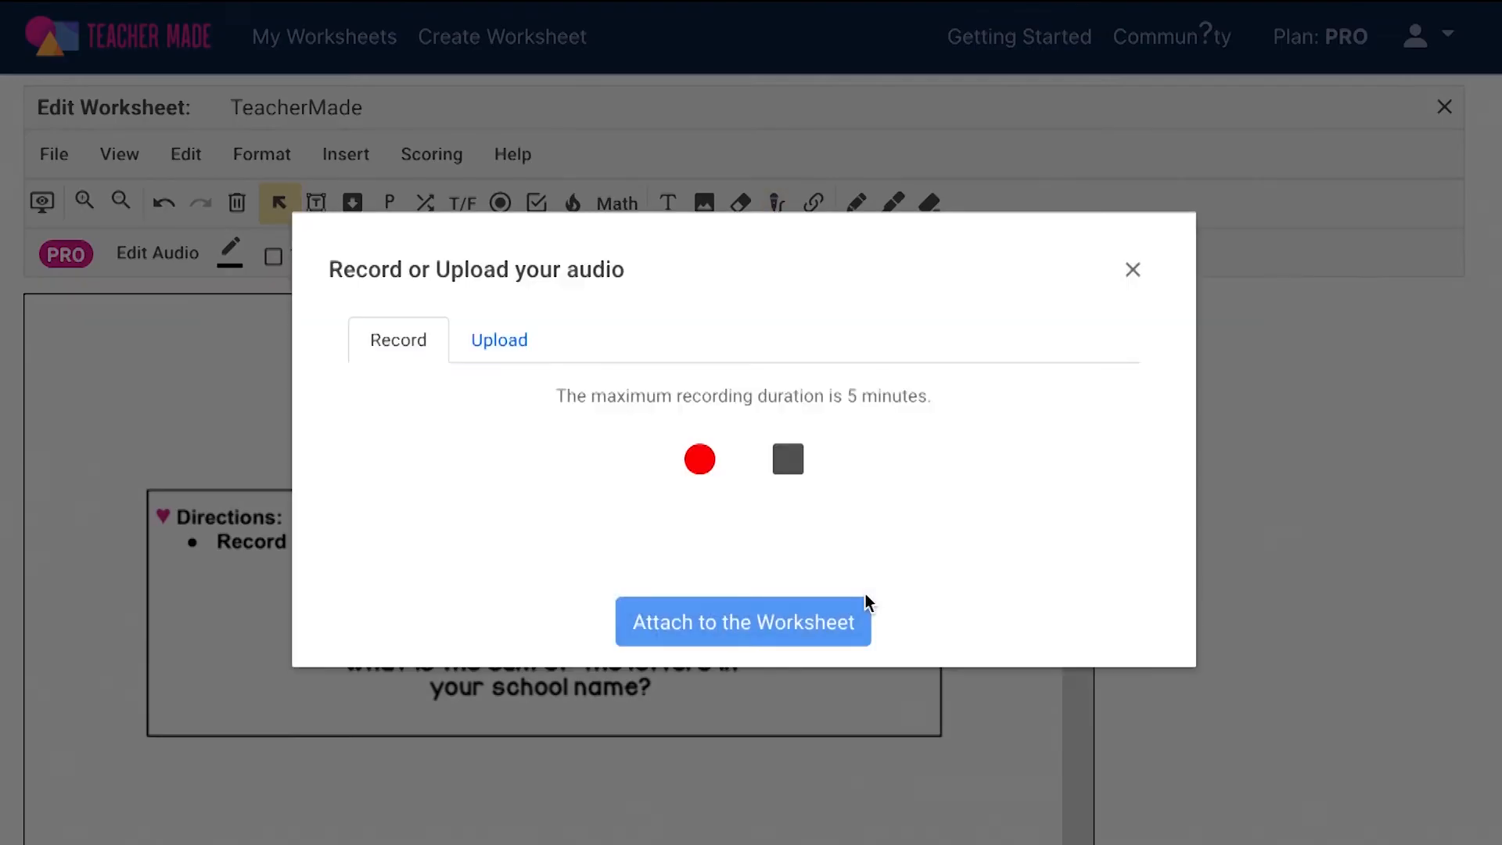
pyautogui.moveTo(599, 372)
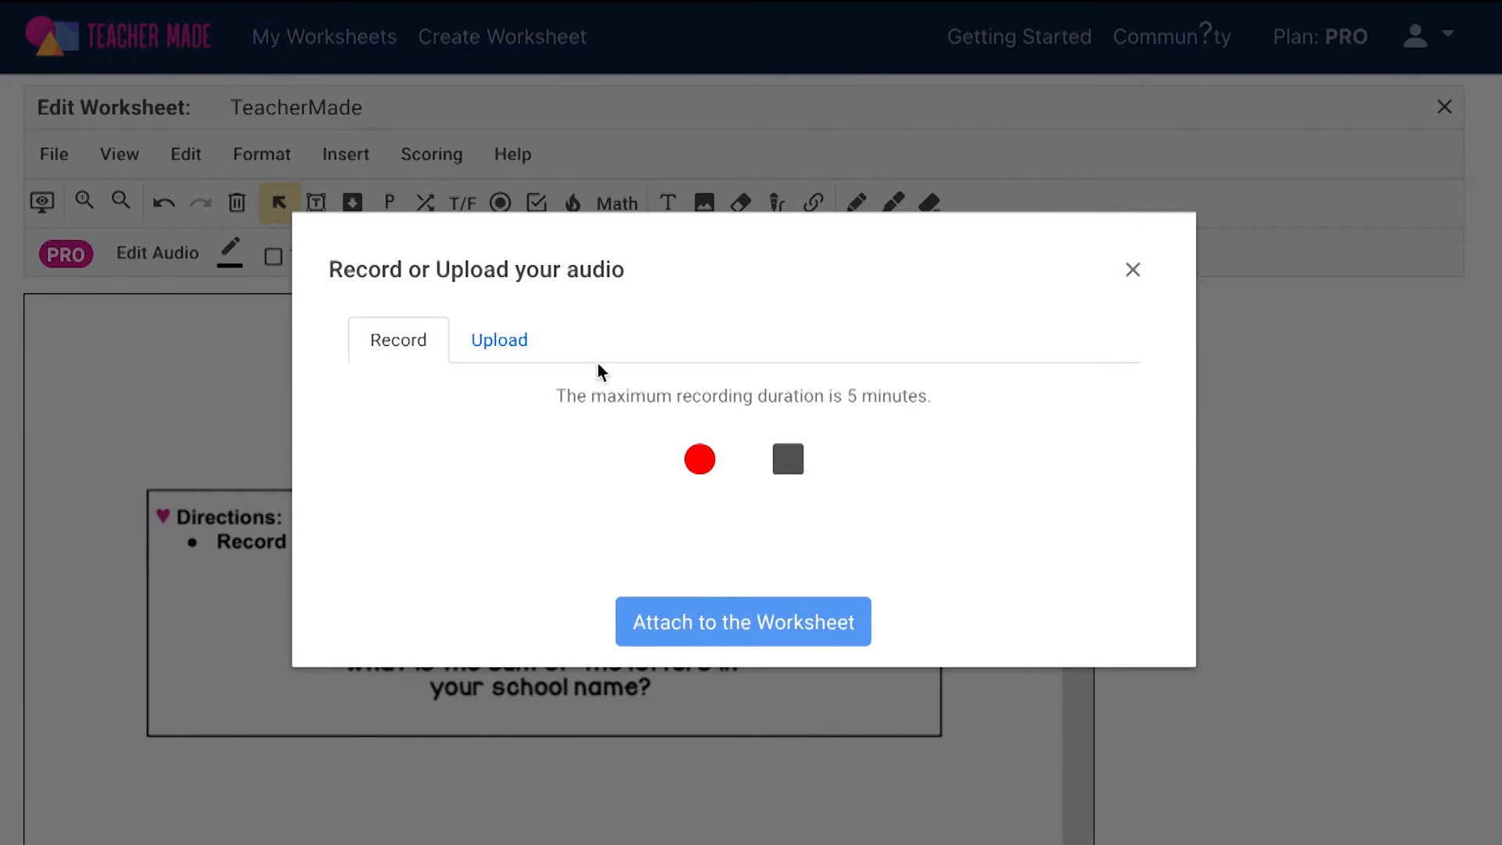
pyautogui.click(499, 339)
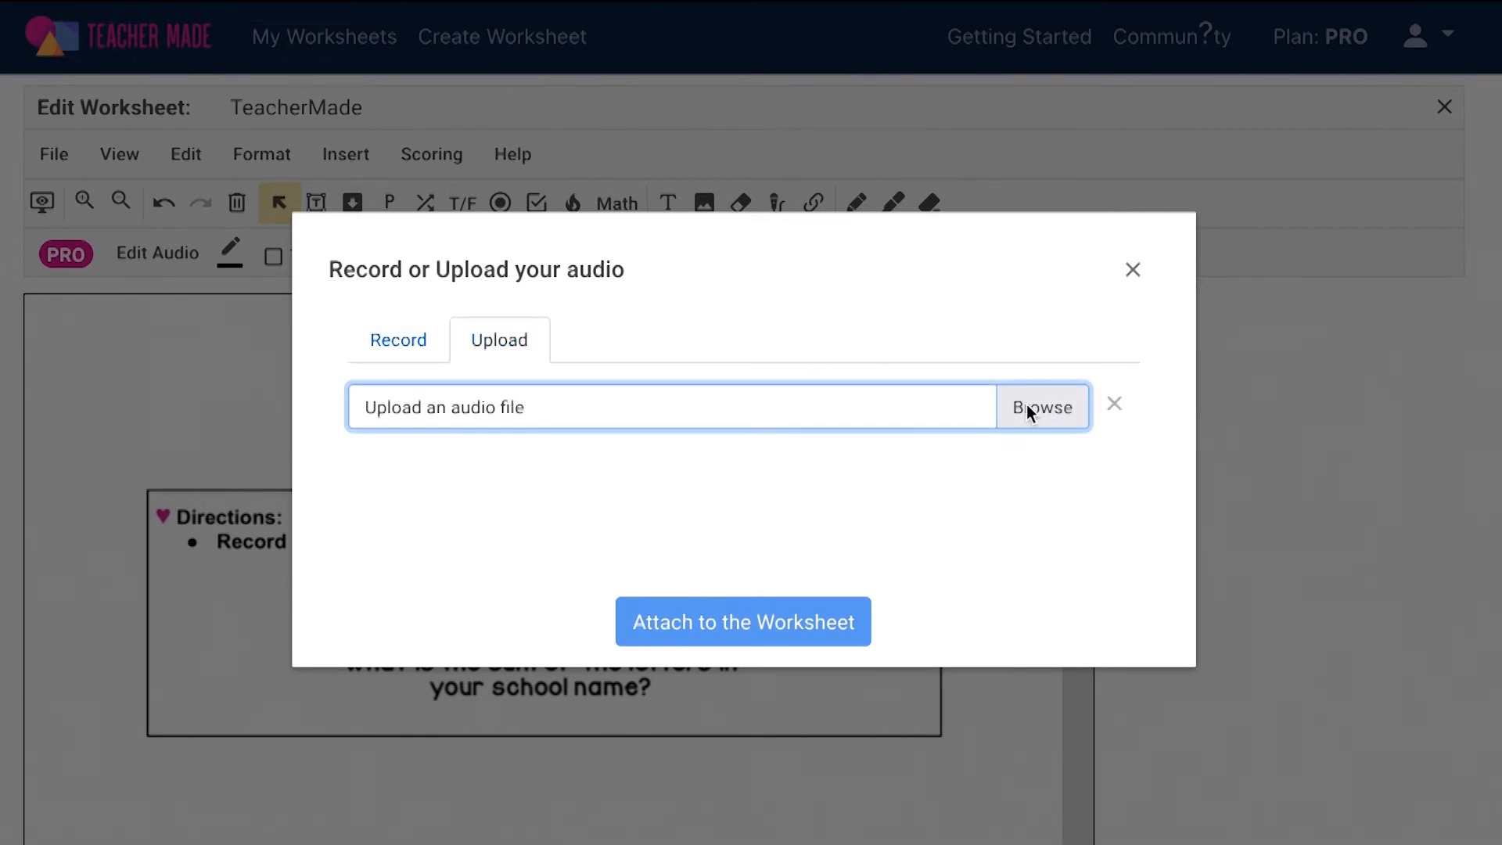
pyautogui.click(1042, 406)
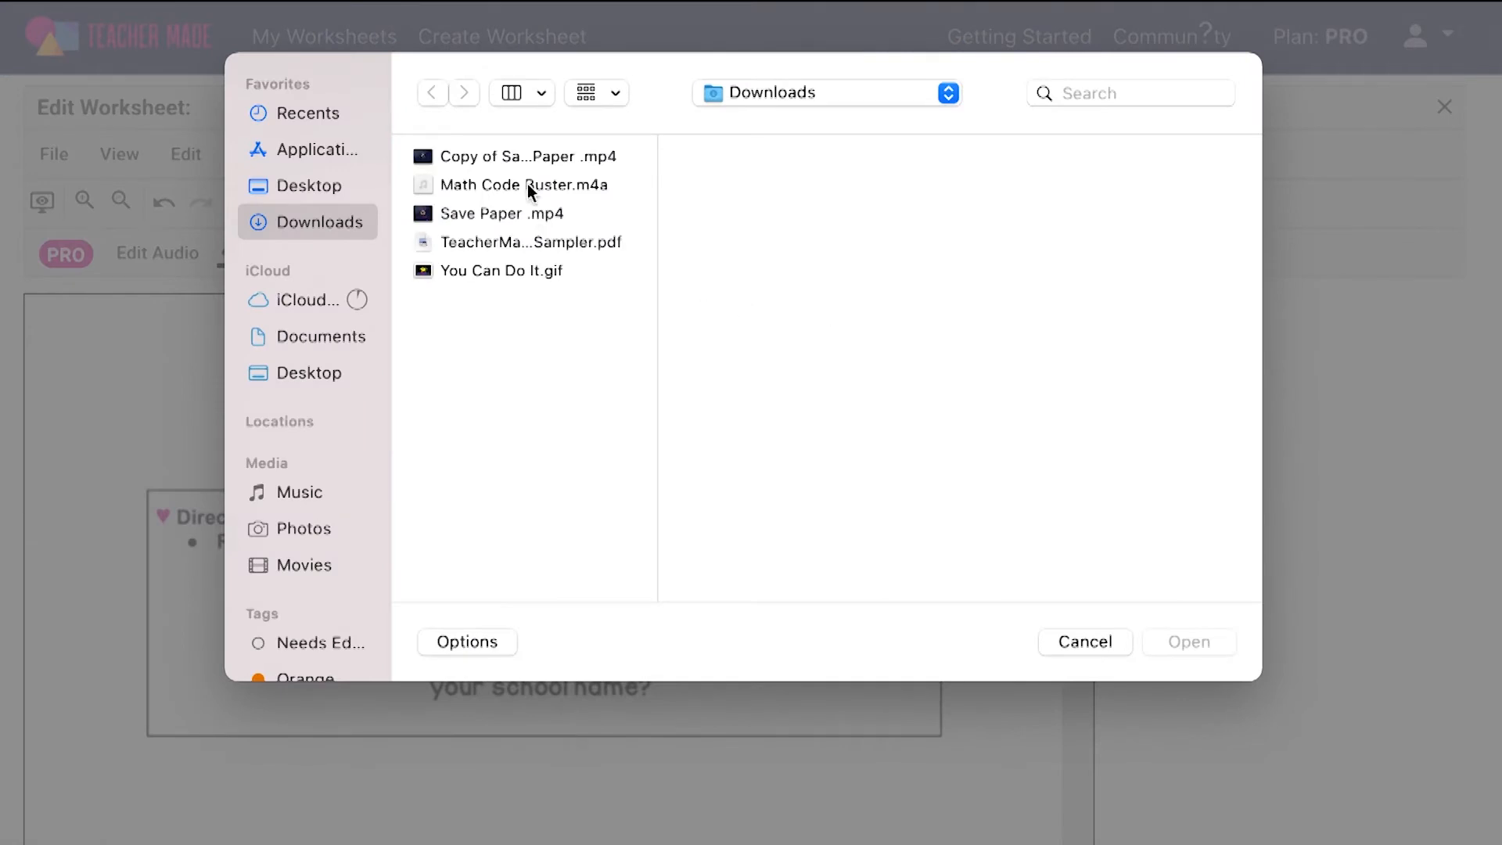
pyautogui.click(524, 184)
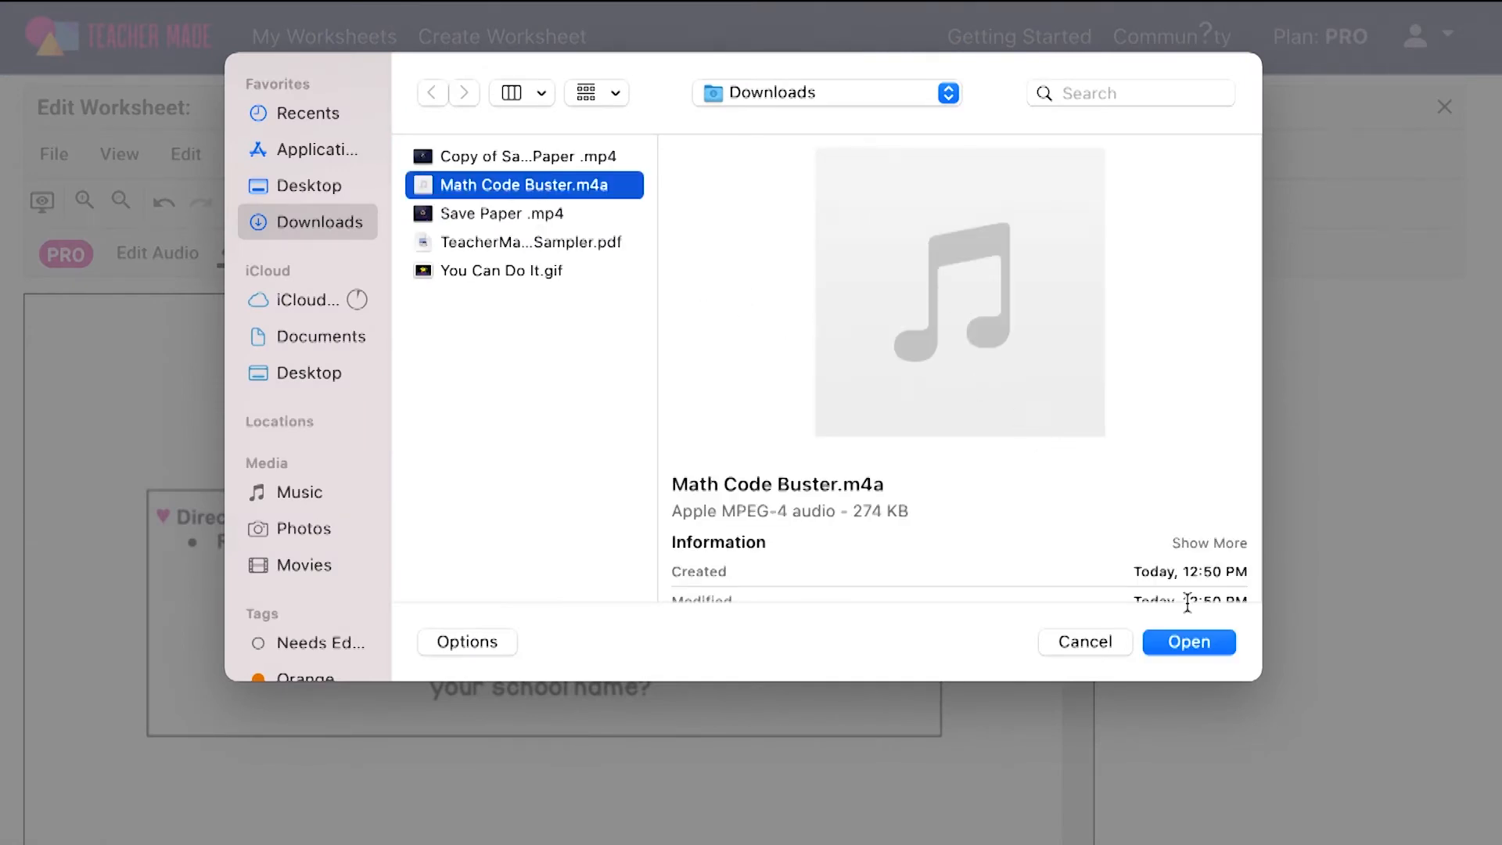
pyautogui.click(1187, 642)
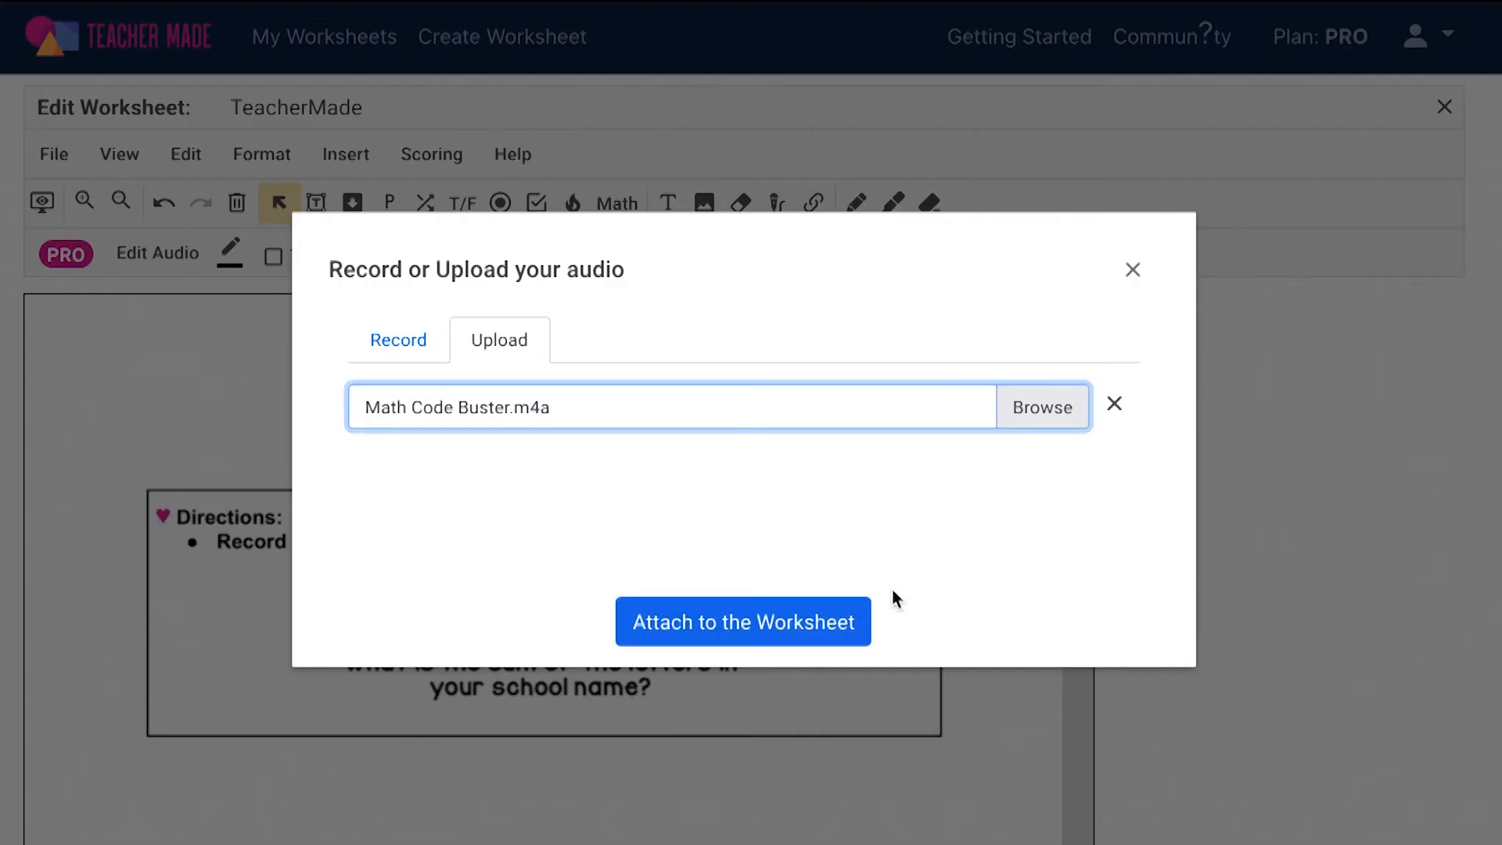
pyautogui.click(742, 621)
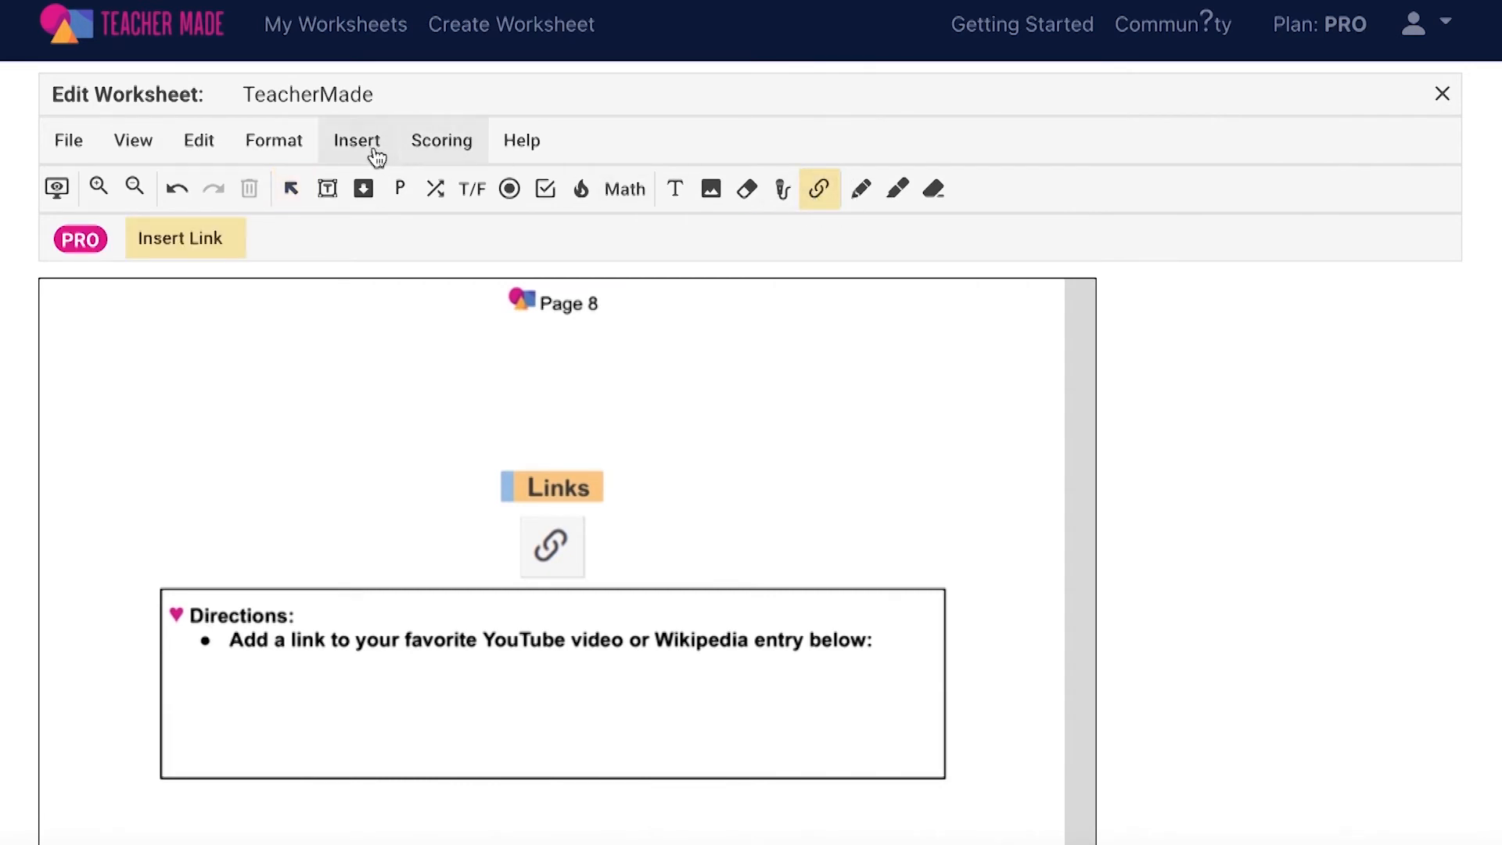
pyautogui.click(357, 140)
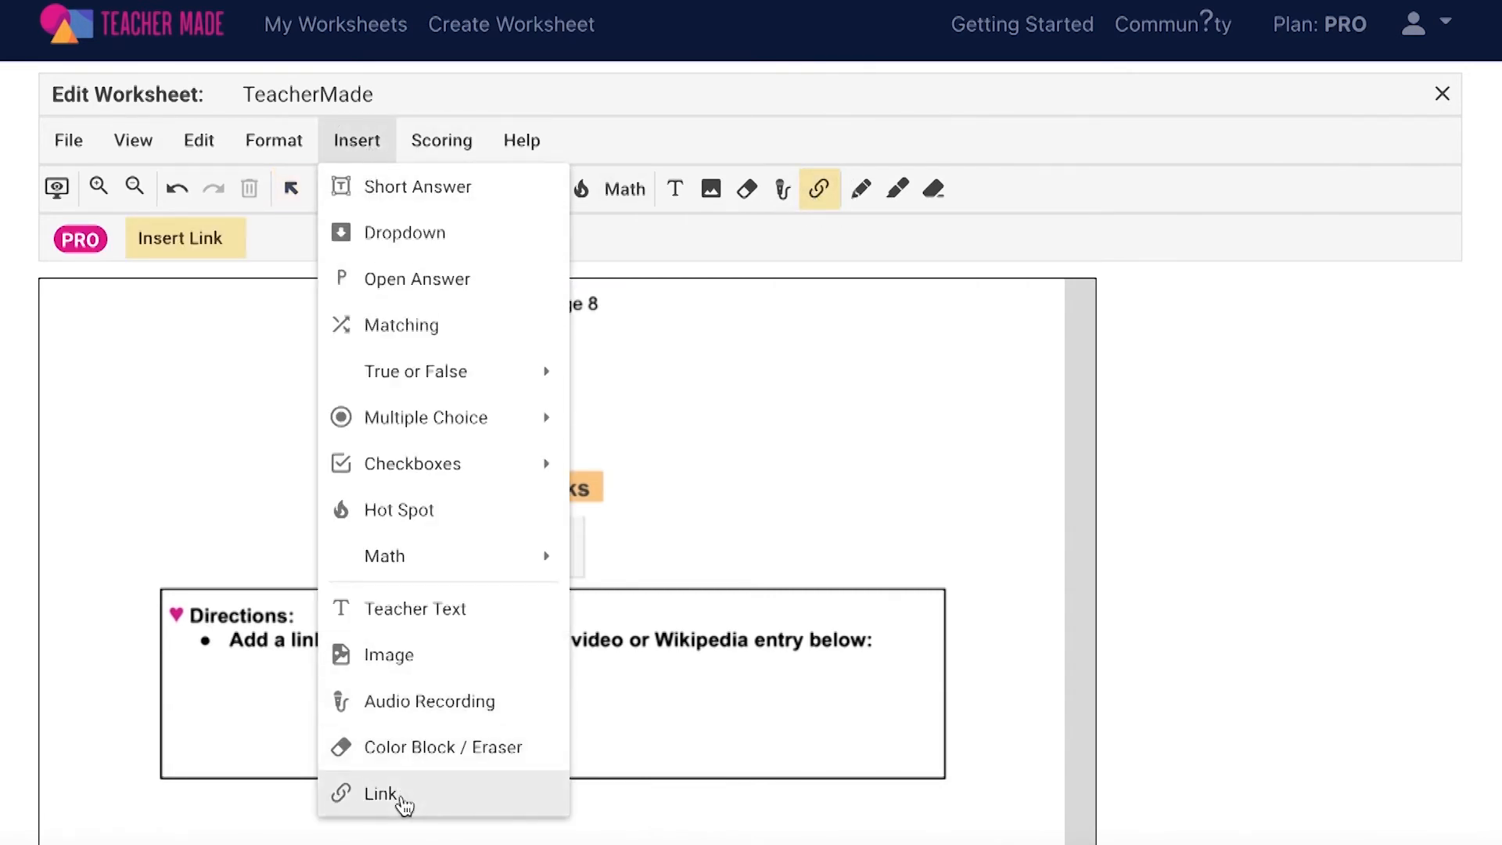
pyautogui.click(380, 793)
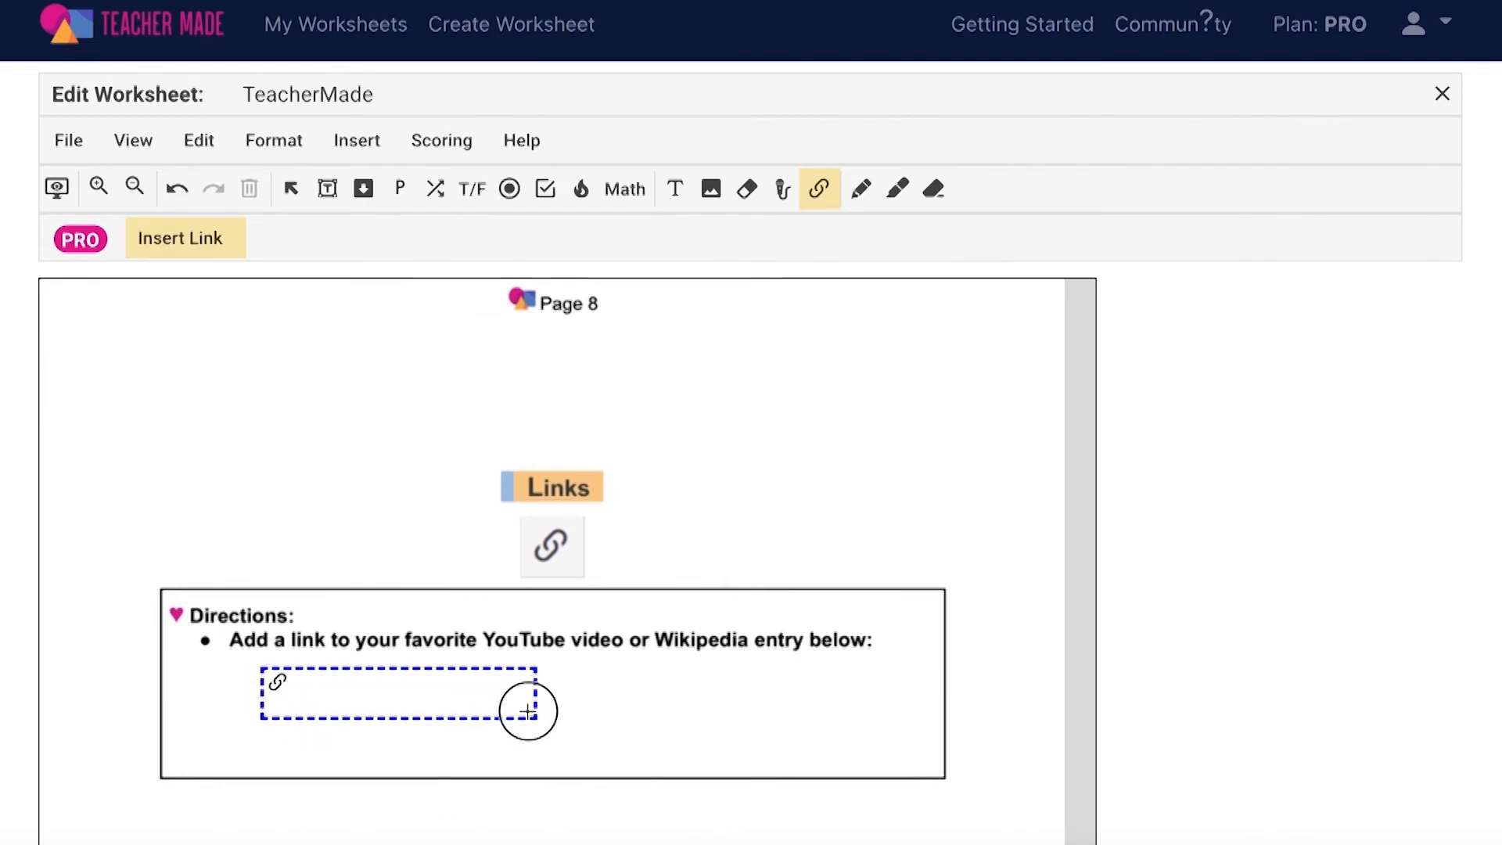
pyautogui.click(527, 711)
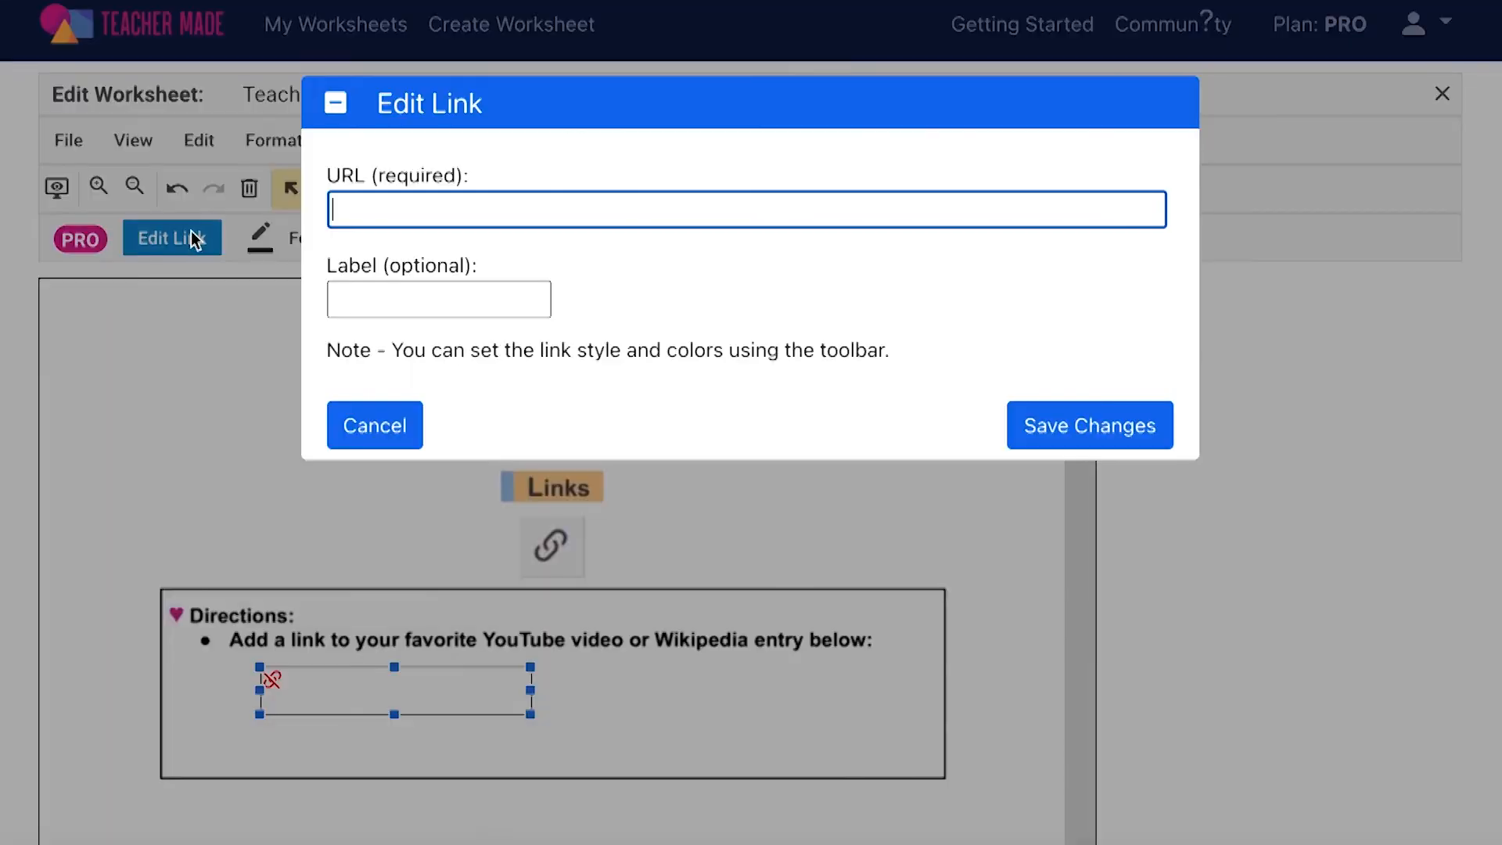
pyautogui.write('https://www.youtube.com/watch?v=qhSPogiw9Kc')
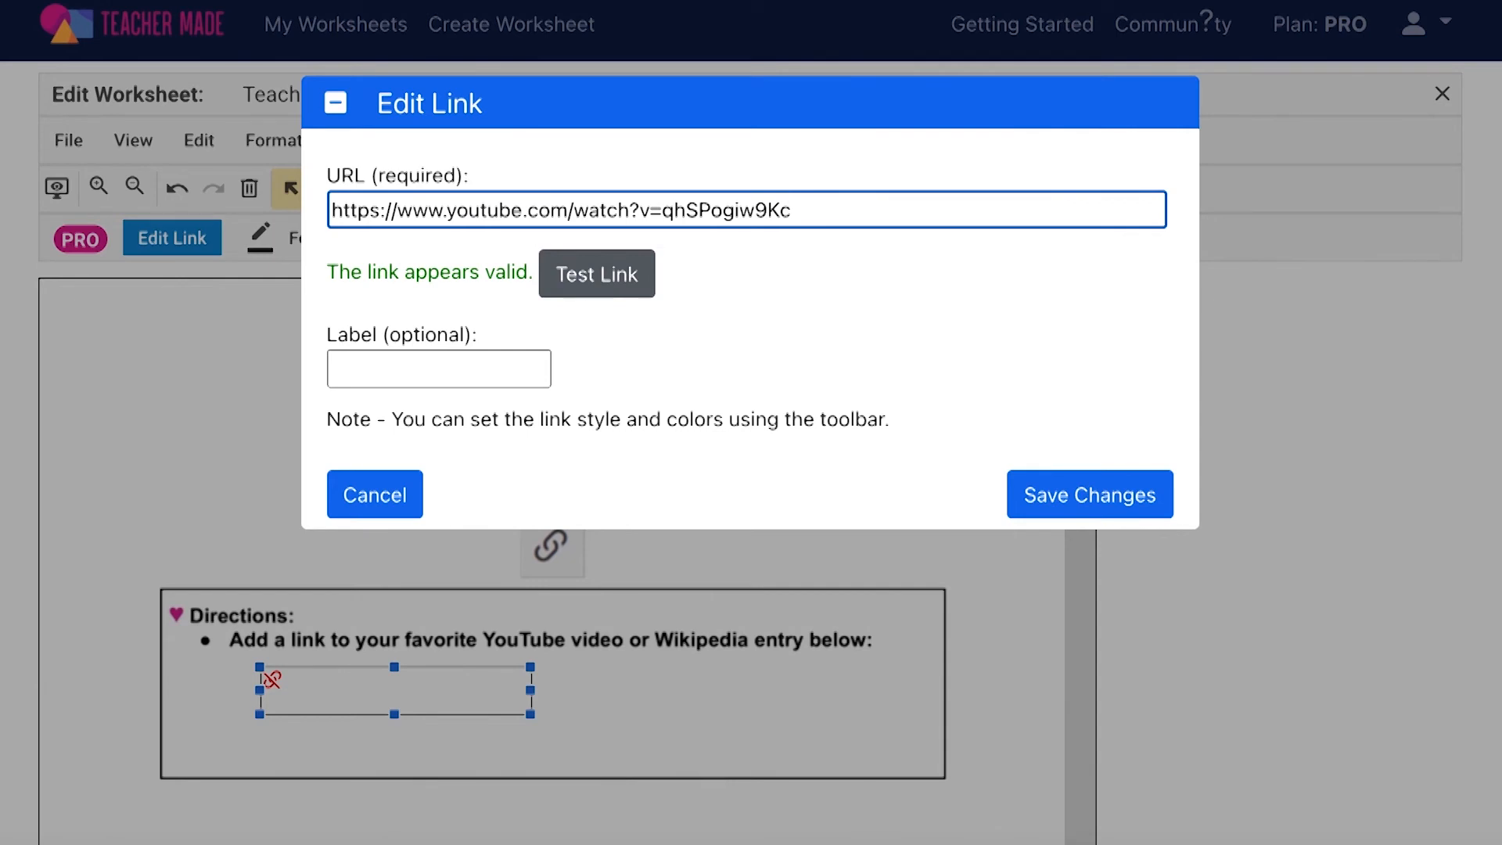
# Step: Label the YouTube link 'Click here' and save the changes
pyautogui.click(438, 368)
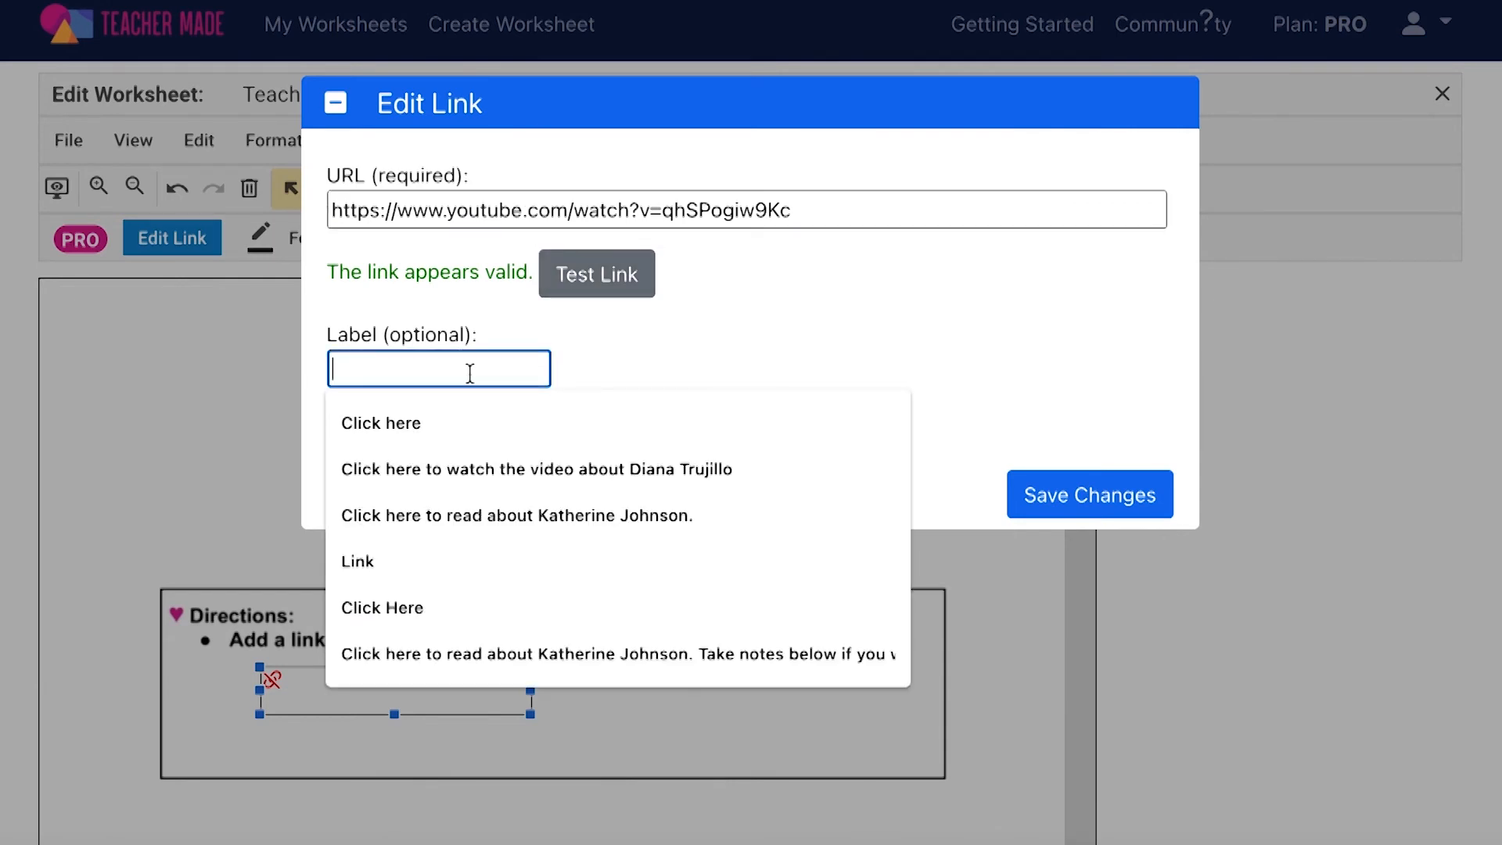
pyautogui.click(380, 423)
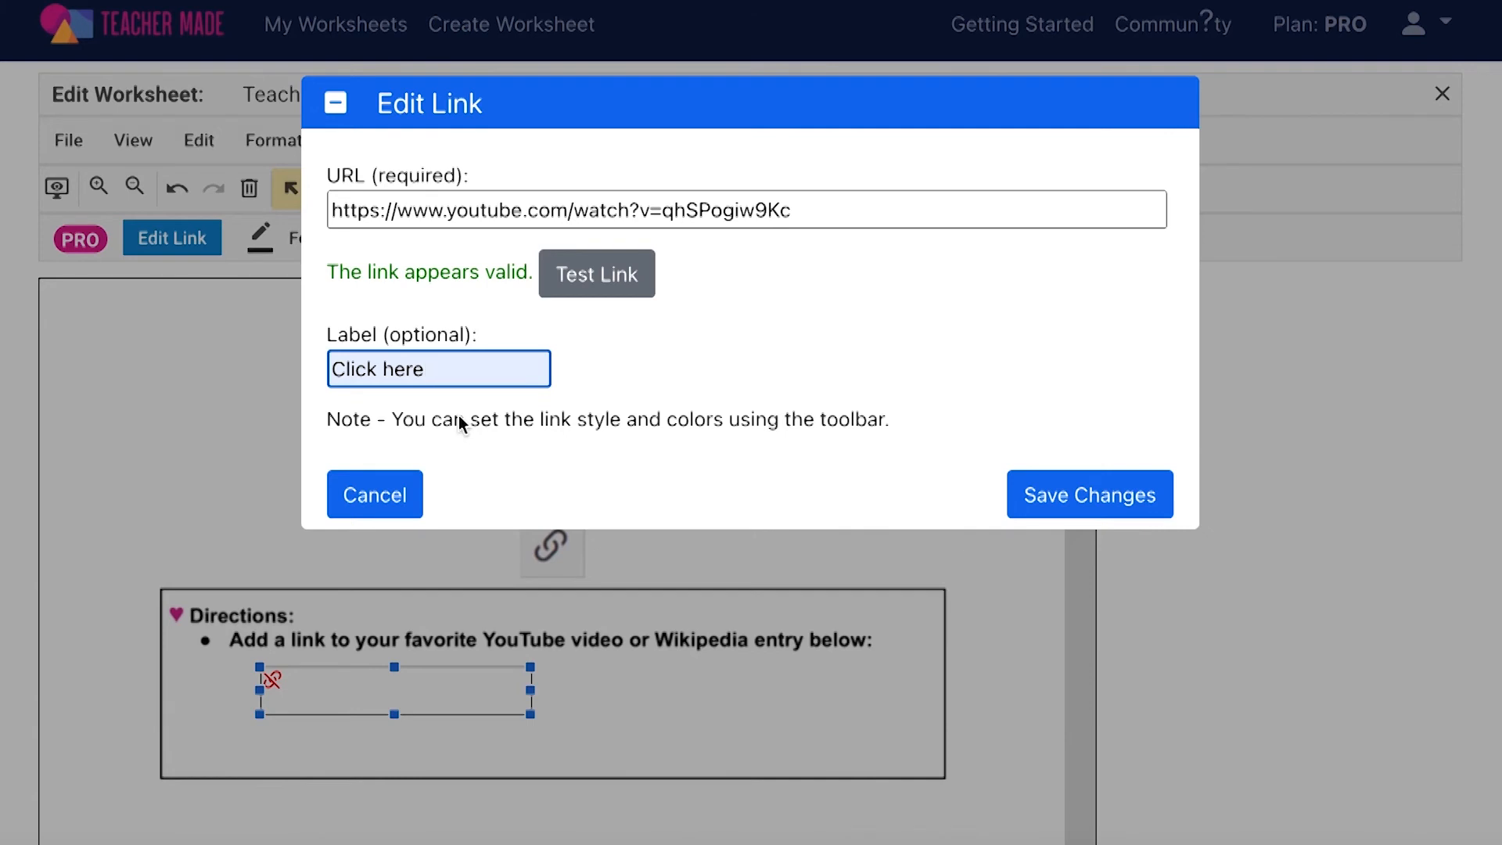
pyautogui.click(1088, 494)
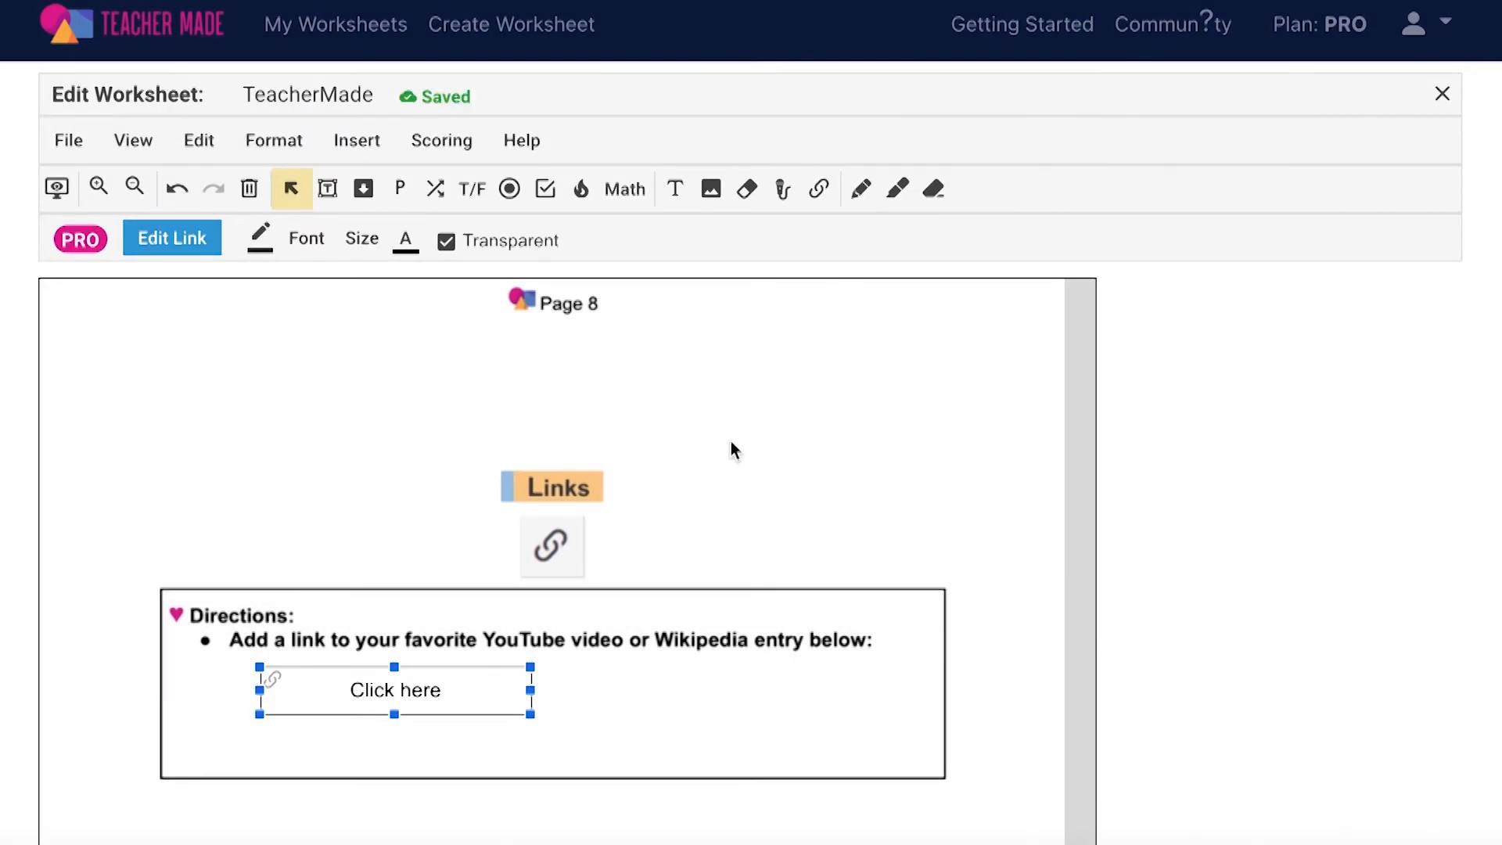
pyautogui.moveTo(291, 321)
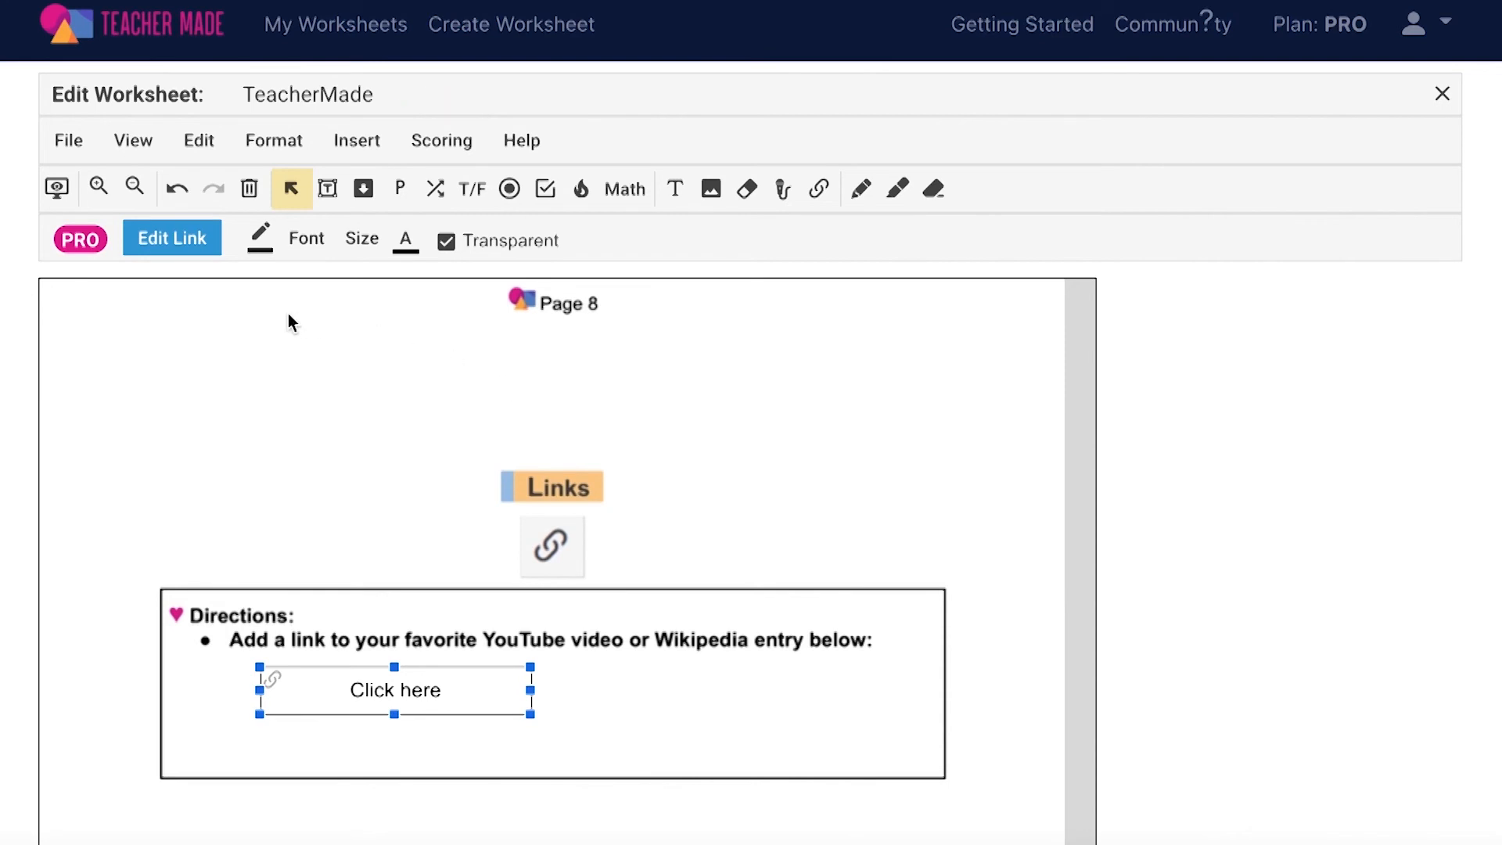
pyautogui.moveTo(305, 281)
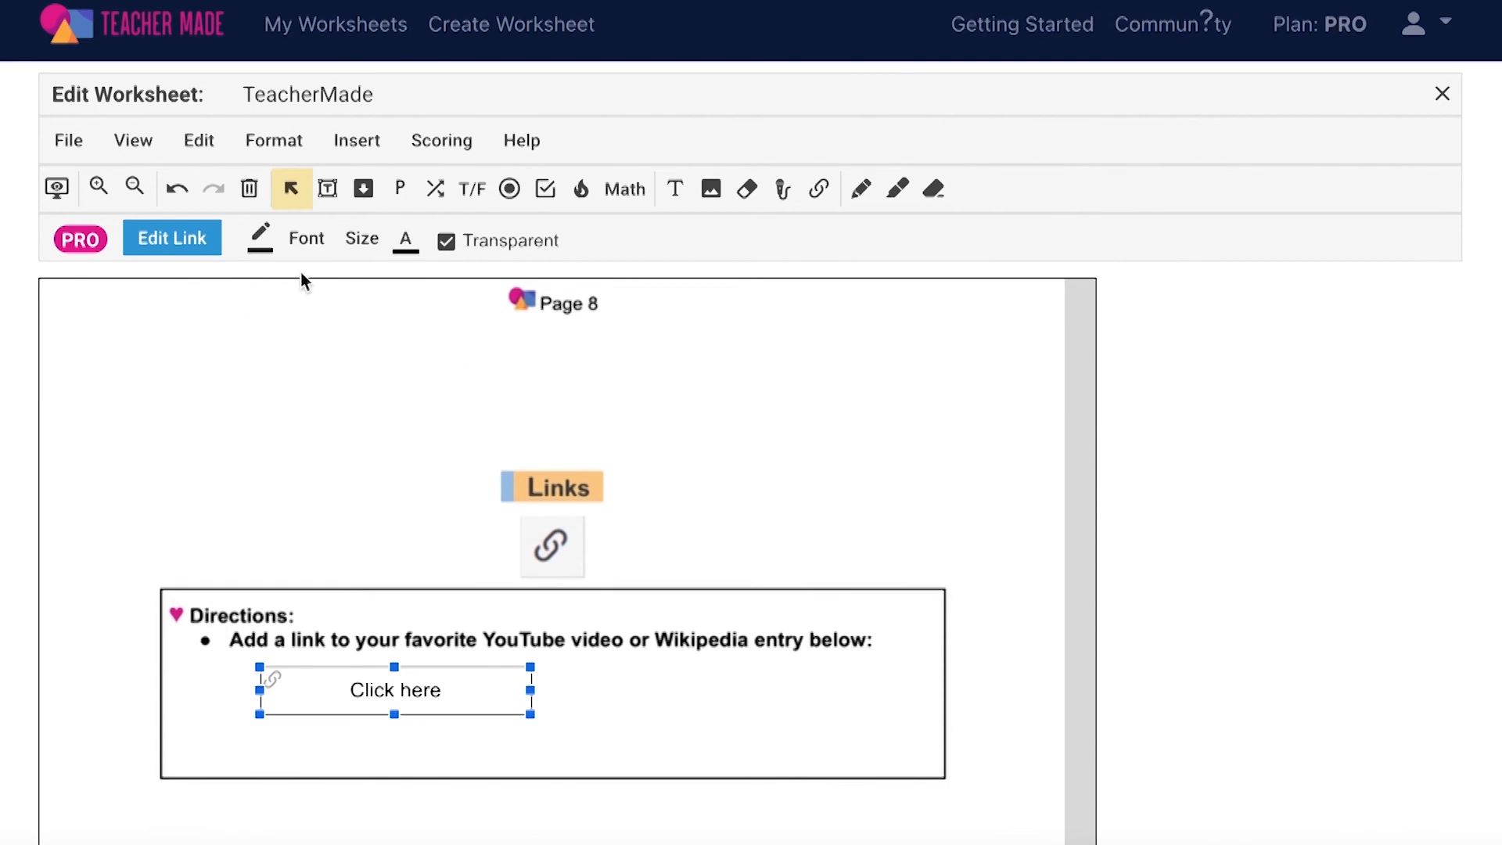
pyautogui.moveTo(443, 281)
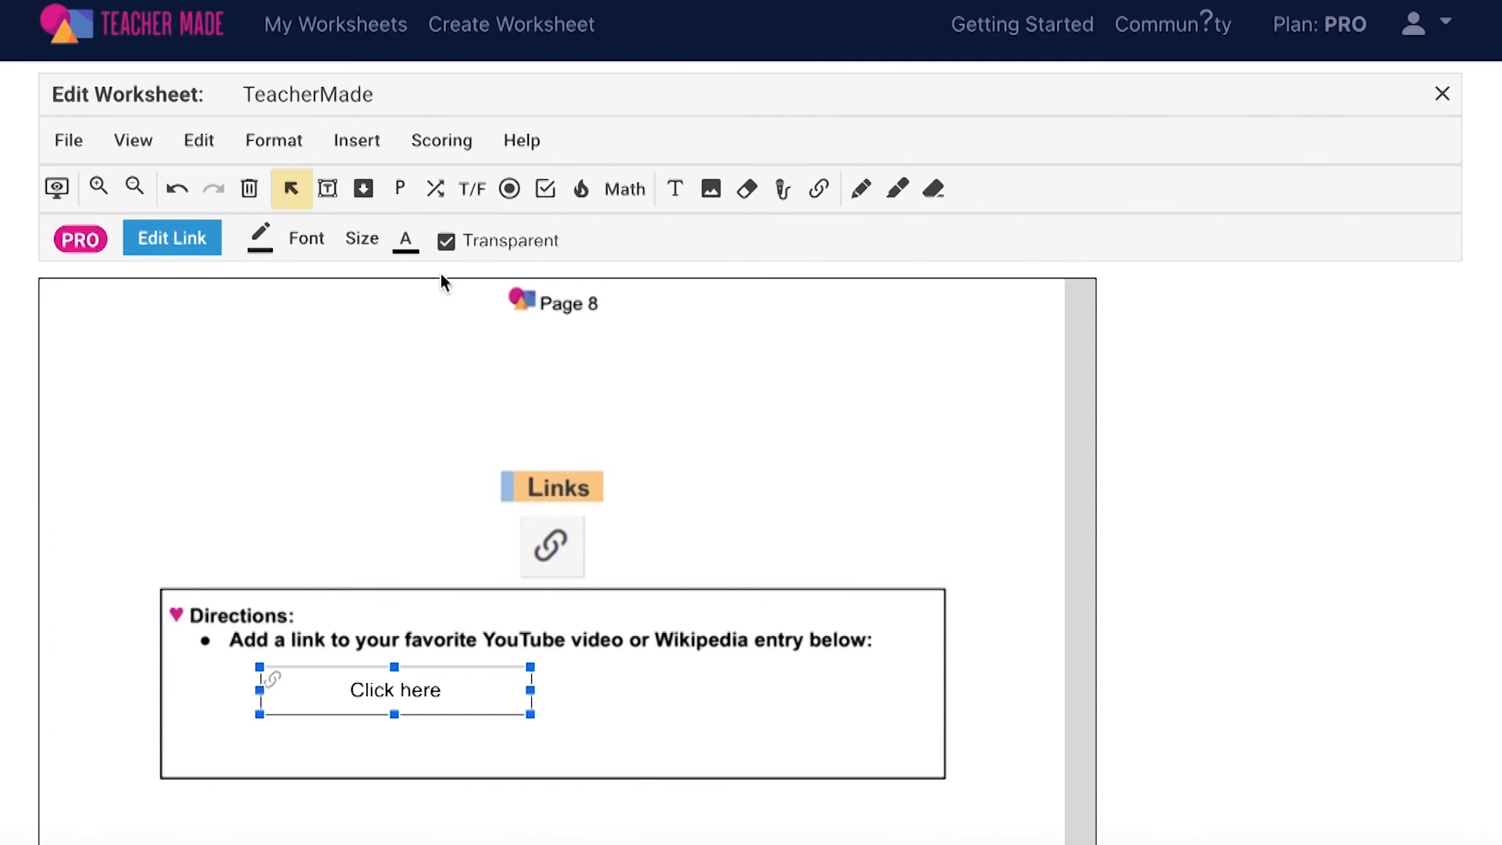
pyautogui.moveTo(478, 271)
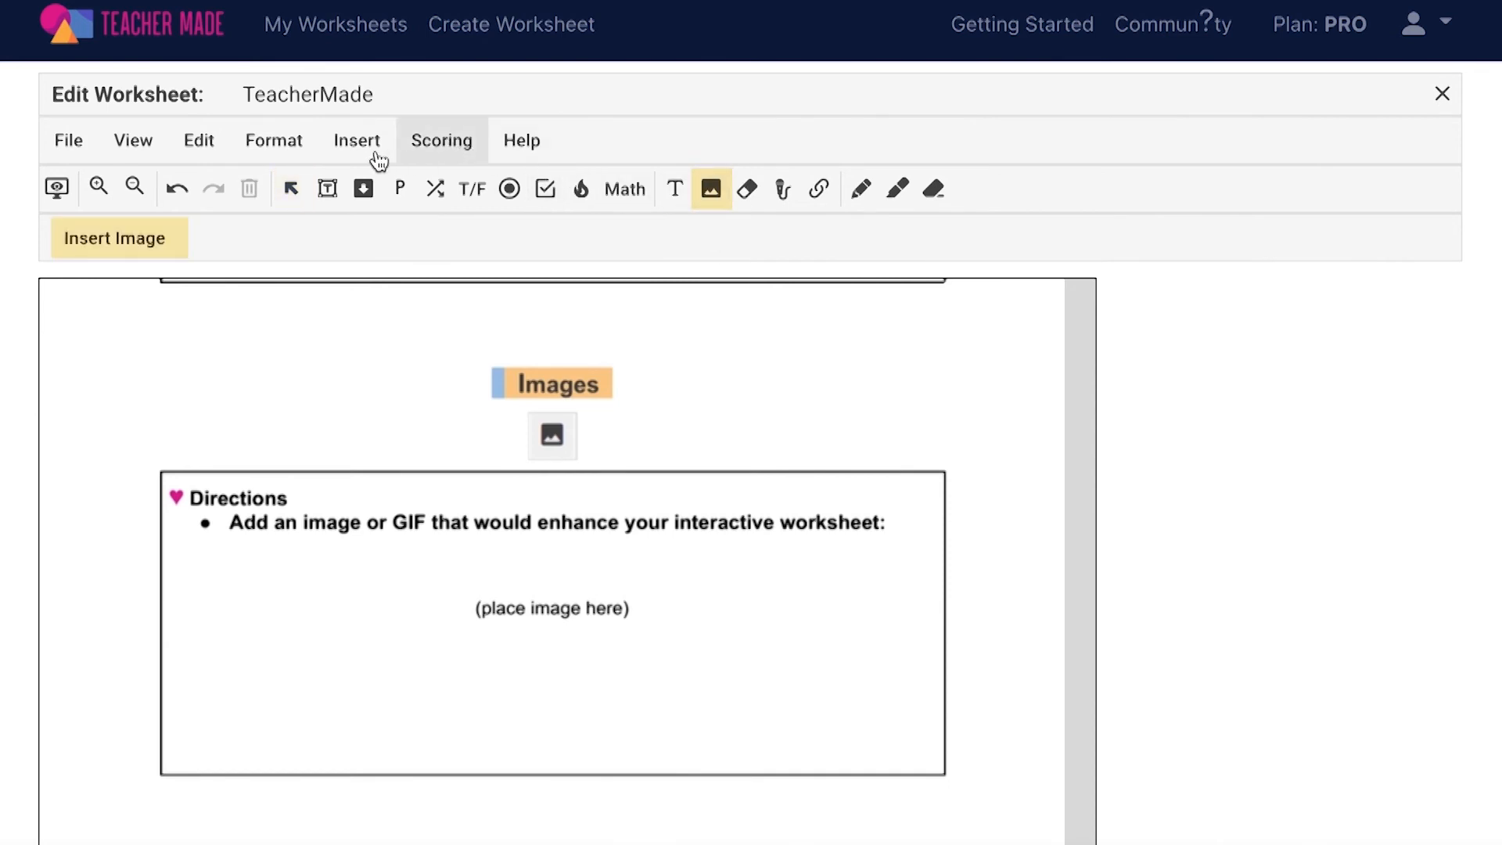
# Step: Insert the You Can Do It star GIF from the Gallery into the directions box
pyautogui.click(357, 140)
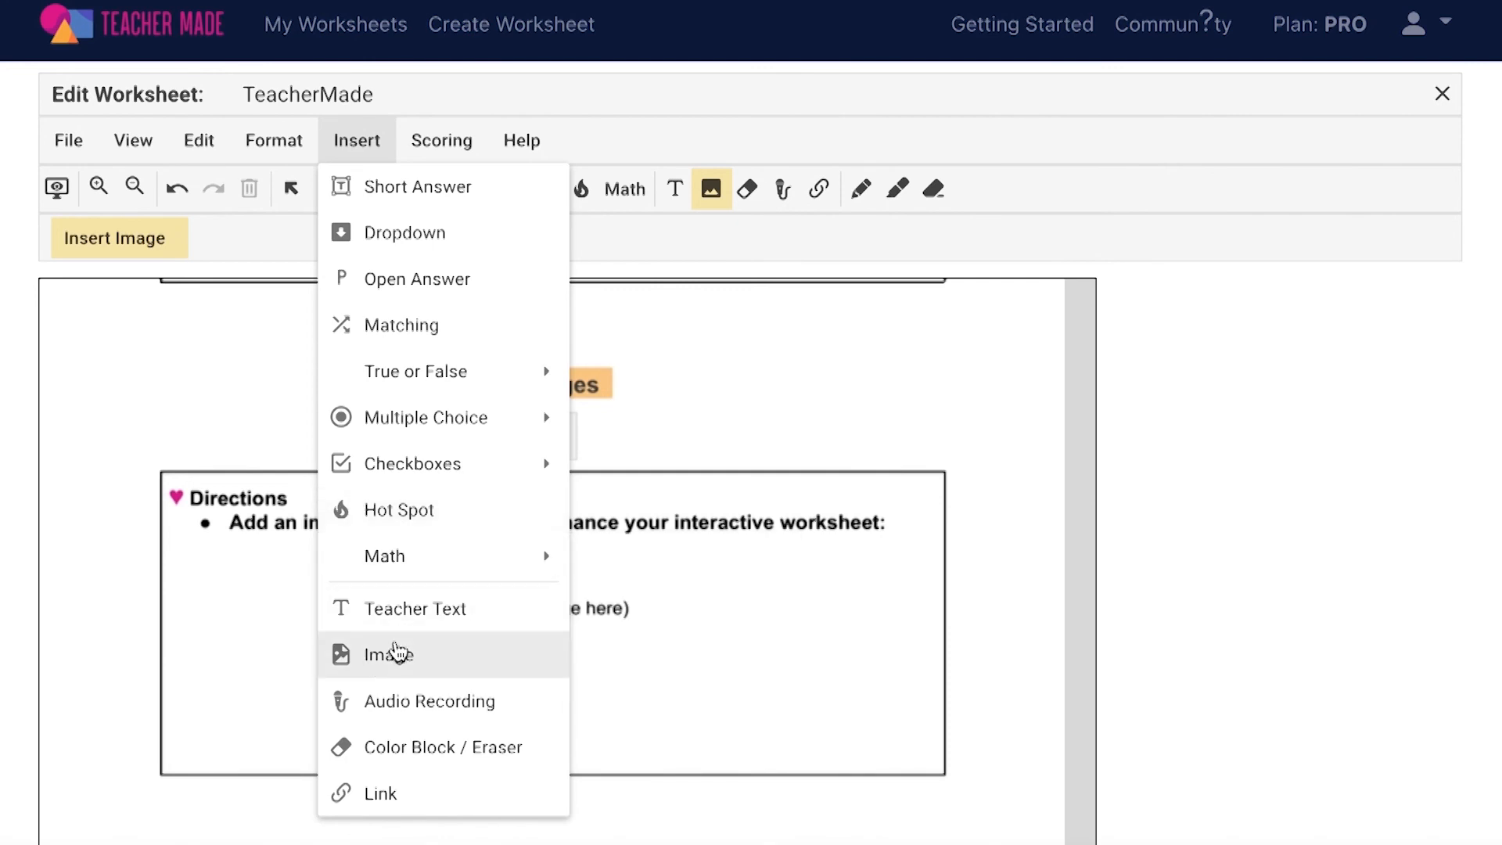
pyautogui.click(388, 654)
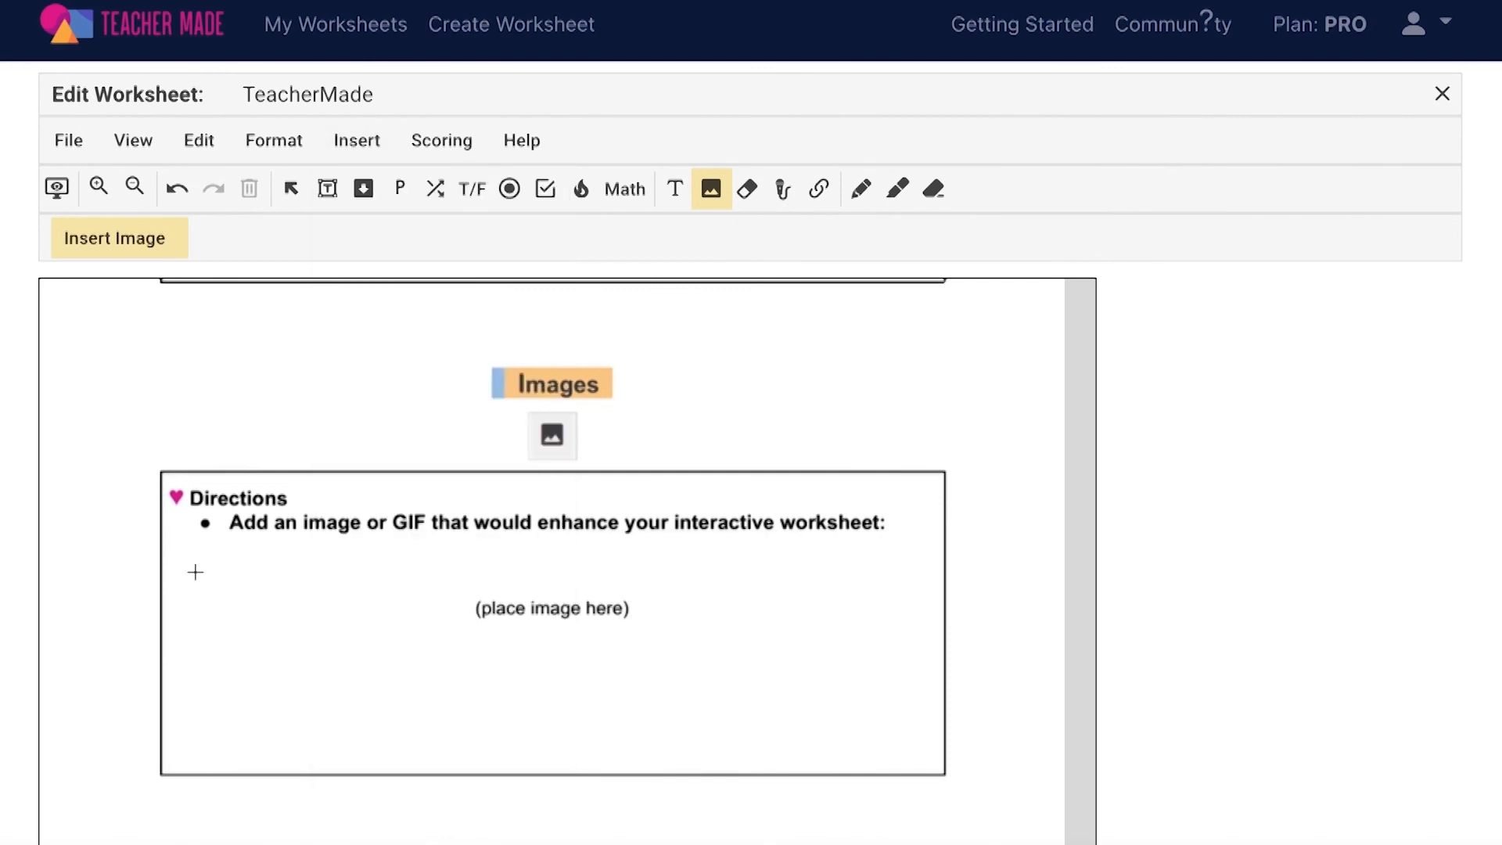
pyautogui.moveTo(195, 563); pyautogui.dragTo(437, 730)
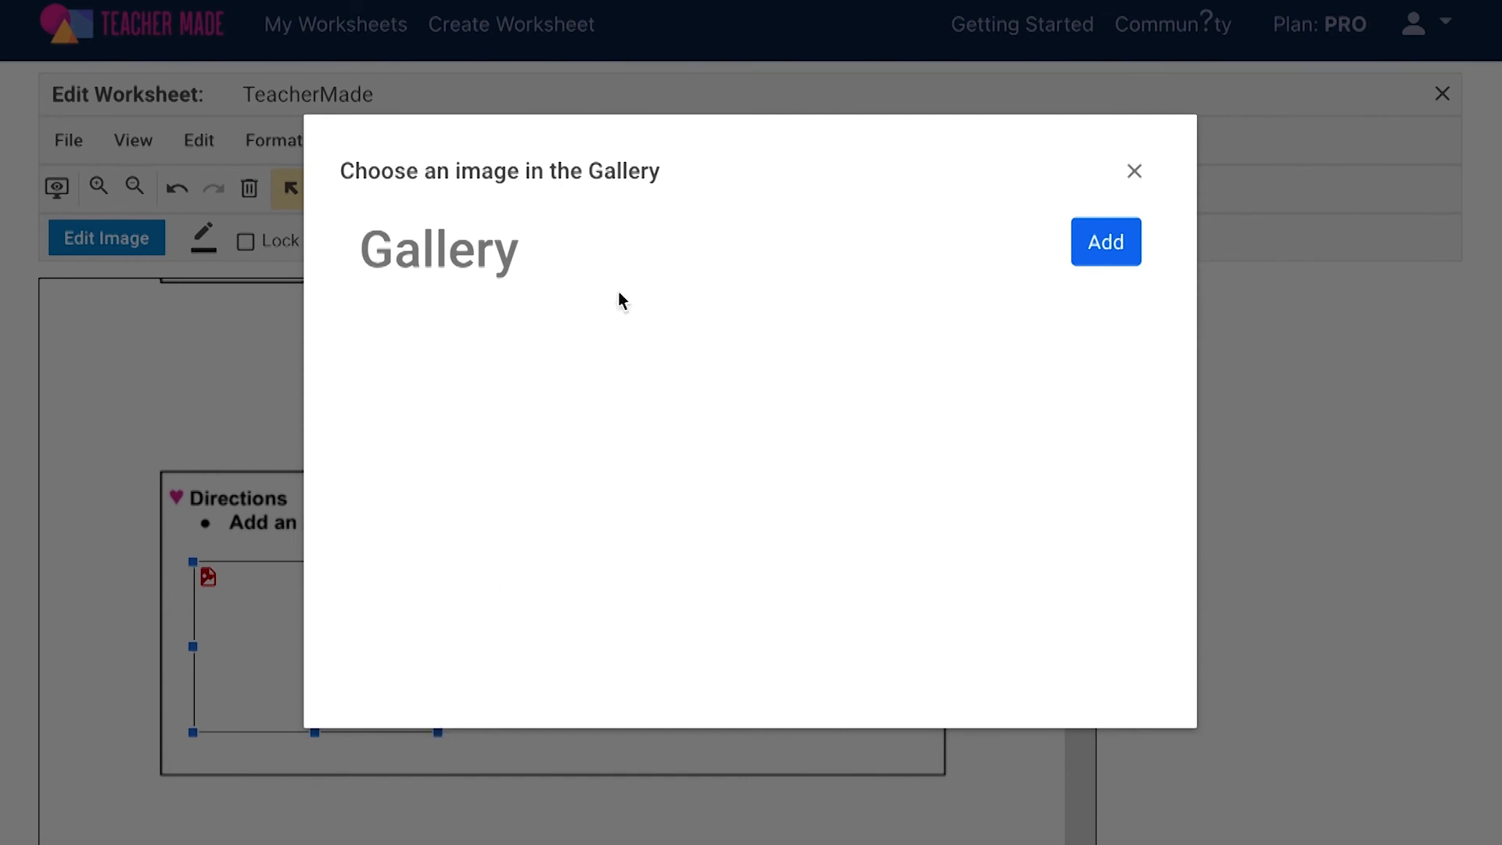
pyautogui.click(1104, 242)
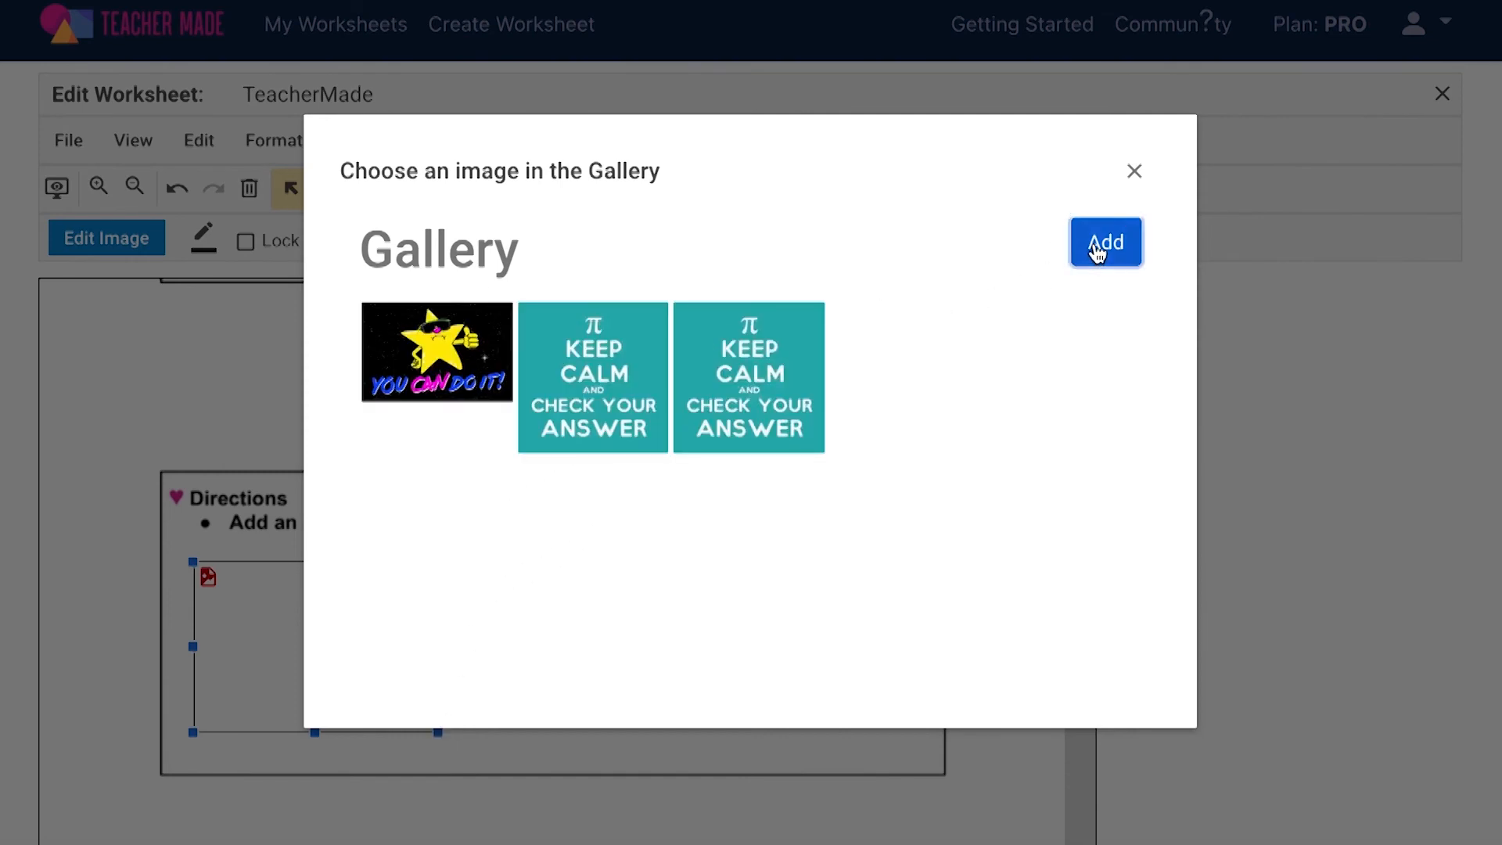
pyautogui.click(1104, 241)
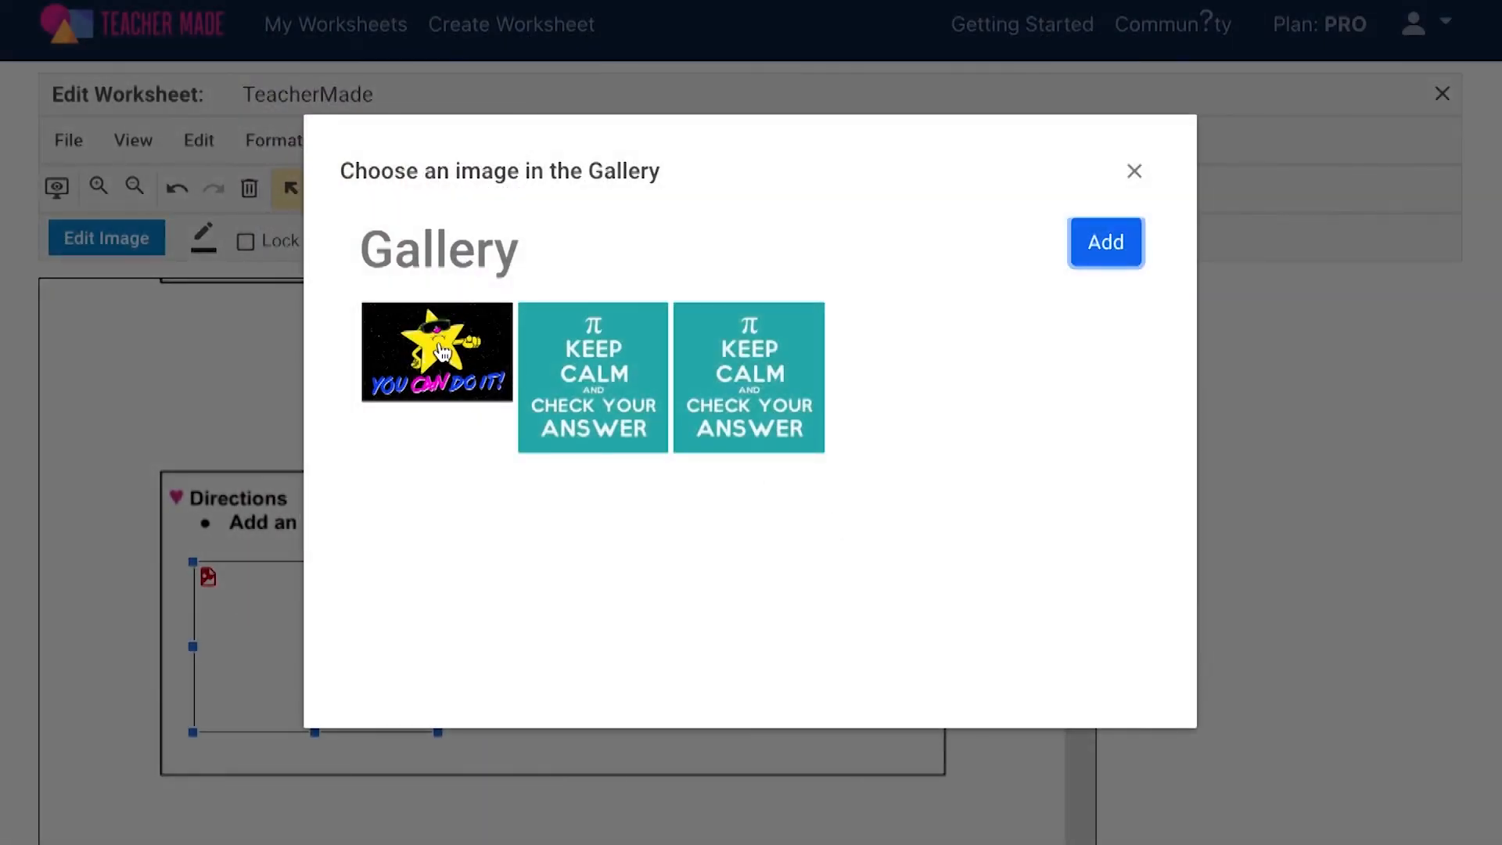
pyautogui.click(1104, 242)
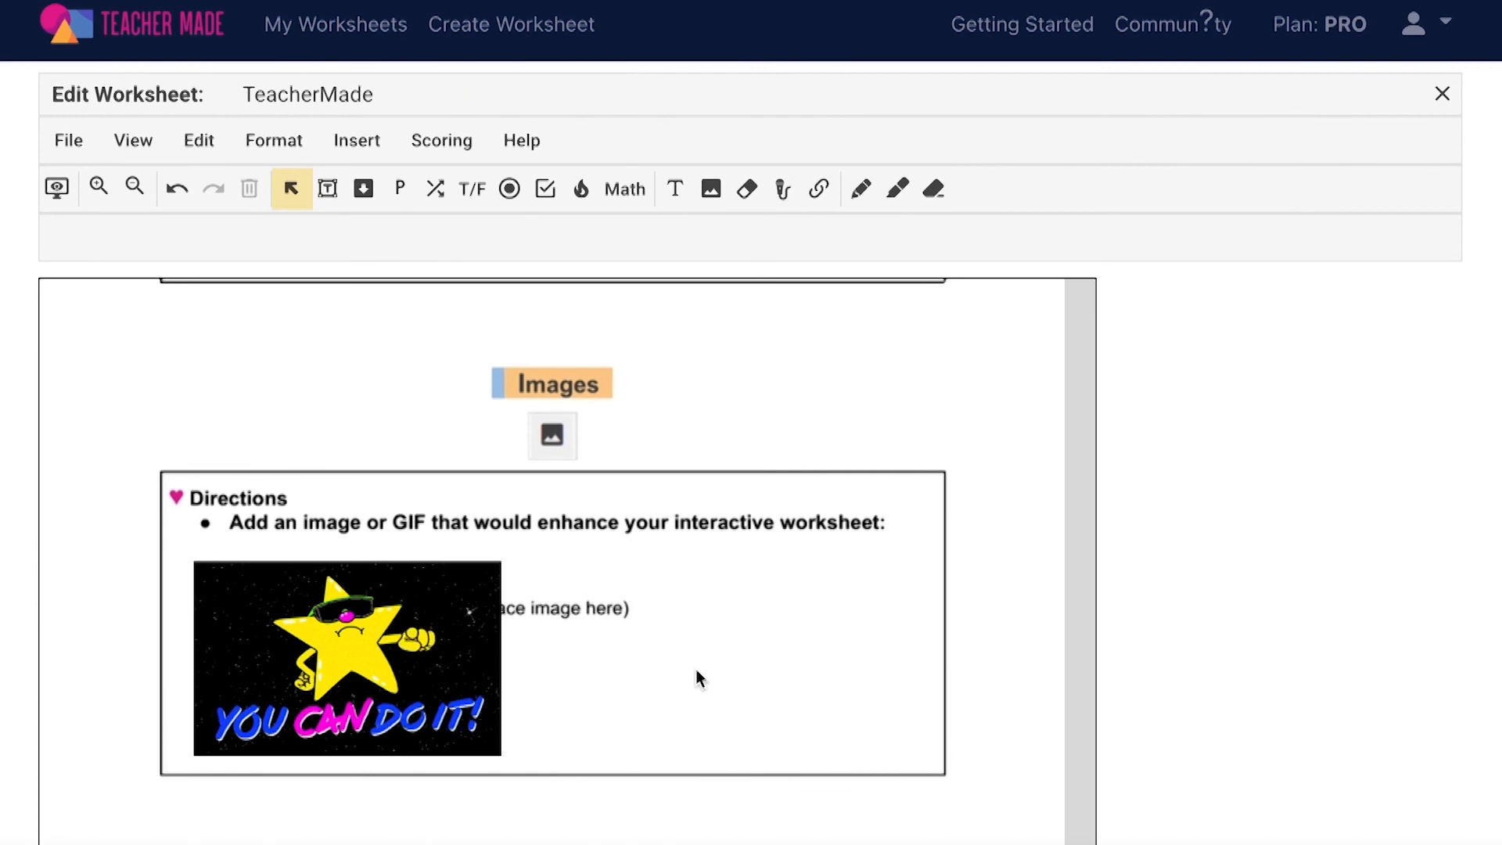
# Step: Add the Keep Calm and Check Your Answer image beside the star and shrink it
pyautogui.click(347, 658)
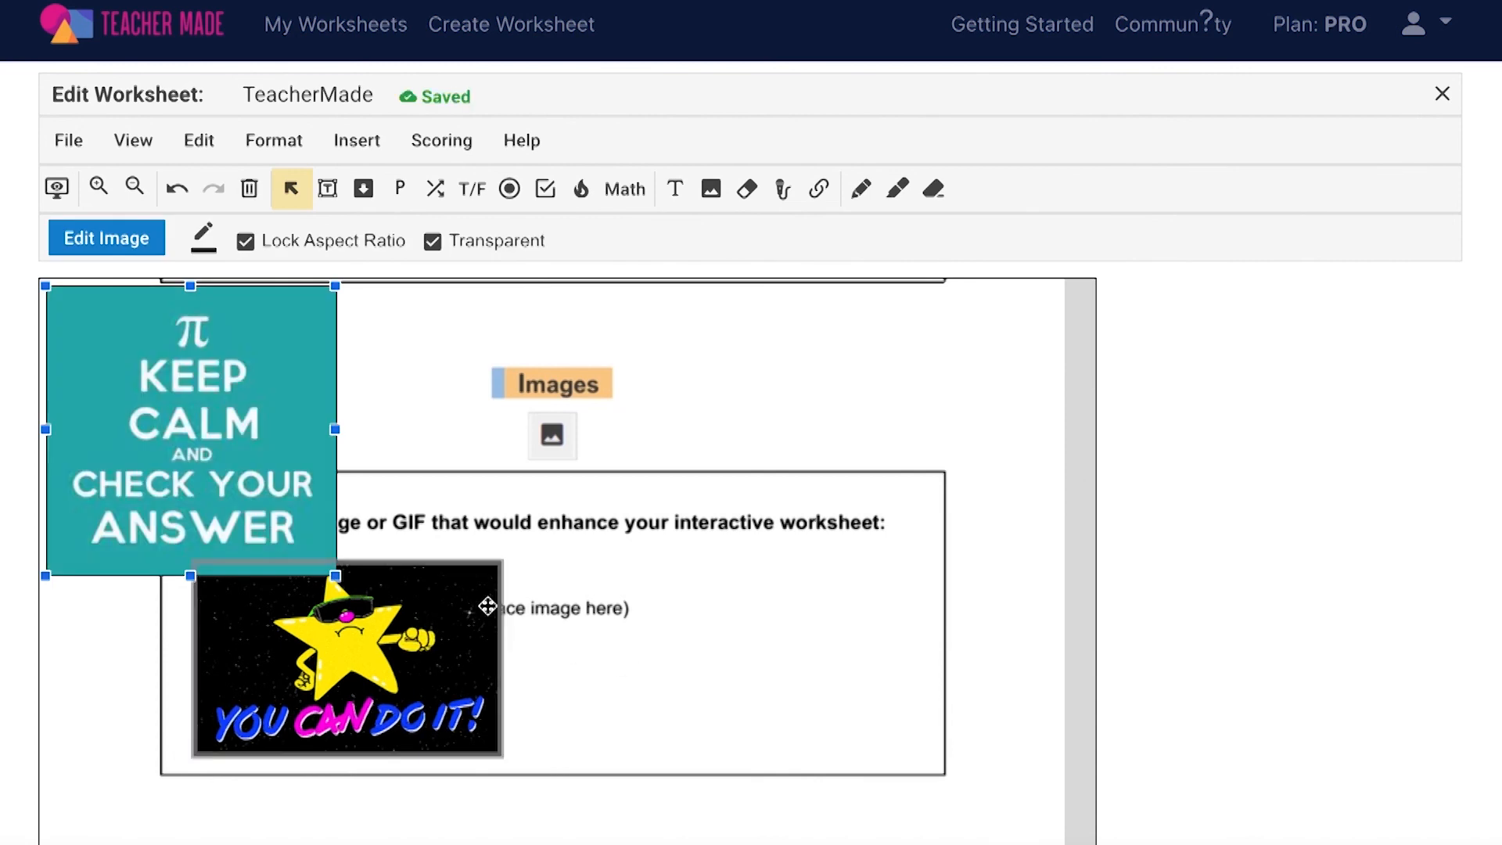
pyautogui.moveTo(192, 431); pyautogui.dragTo(330, 534)
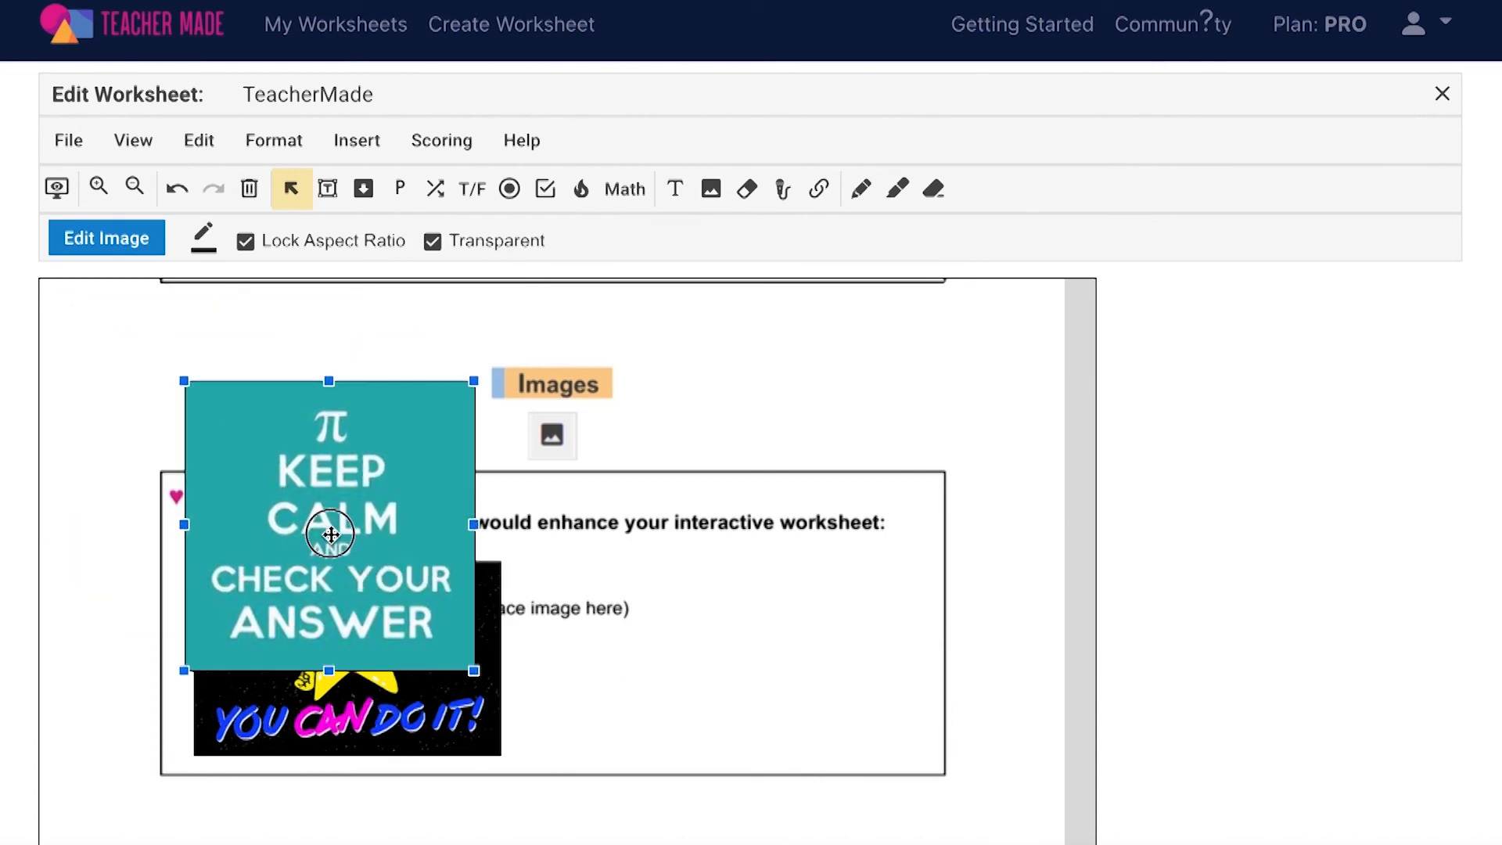
pyautogui.moveTo(330, 534); pyautogui.dragTo(704, 589)
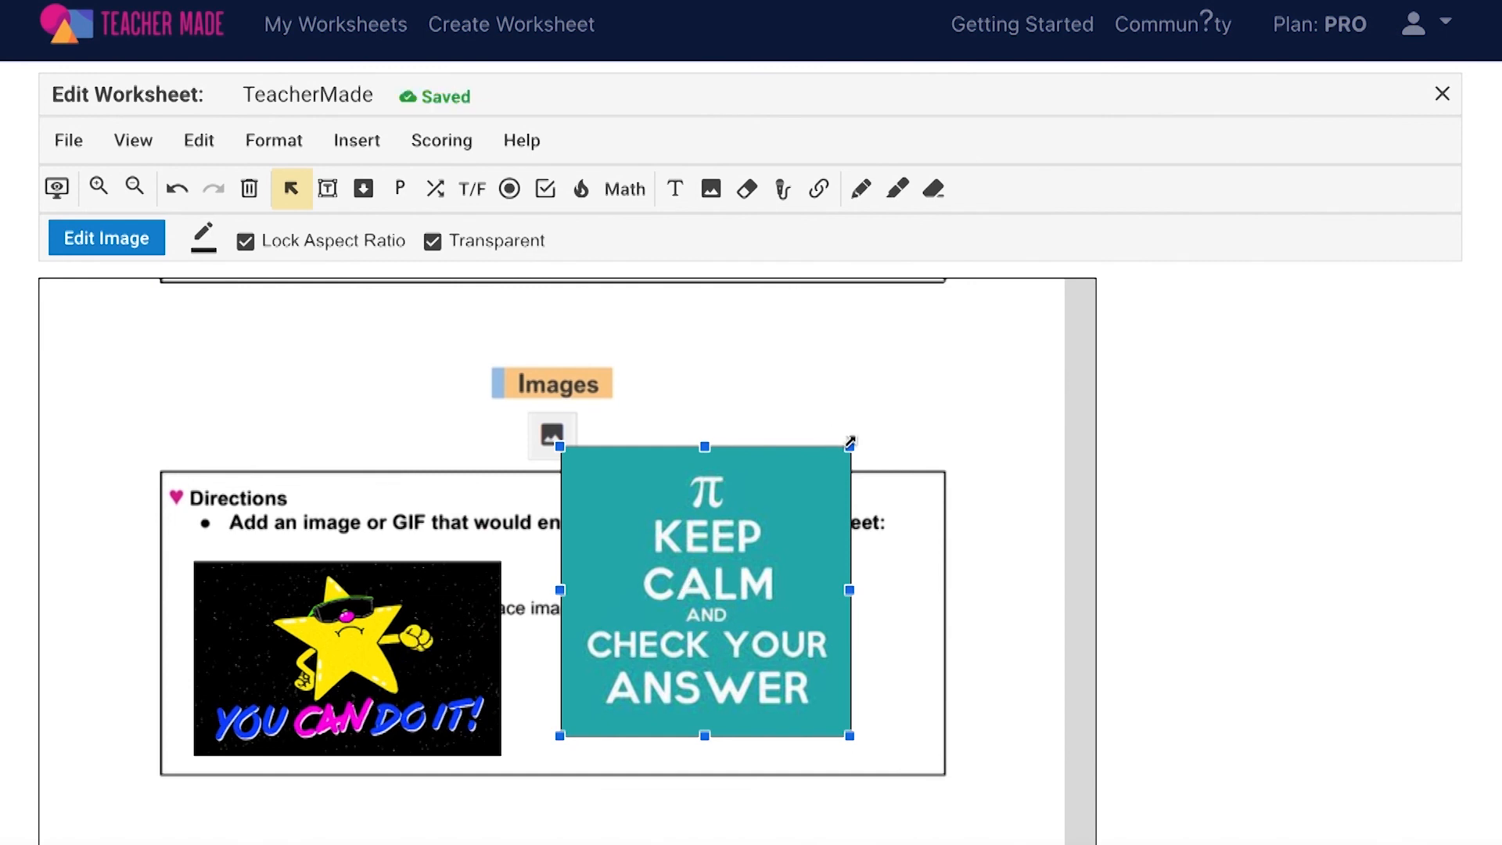
pyautogui.moveTo(704, 589); pyautogui.dragTo(680, 640)
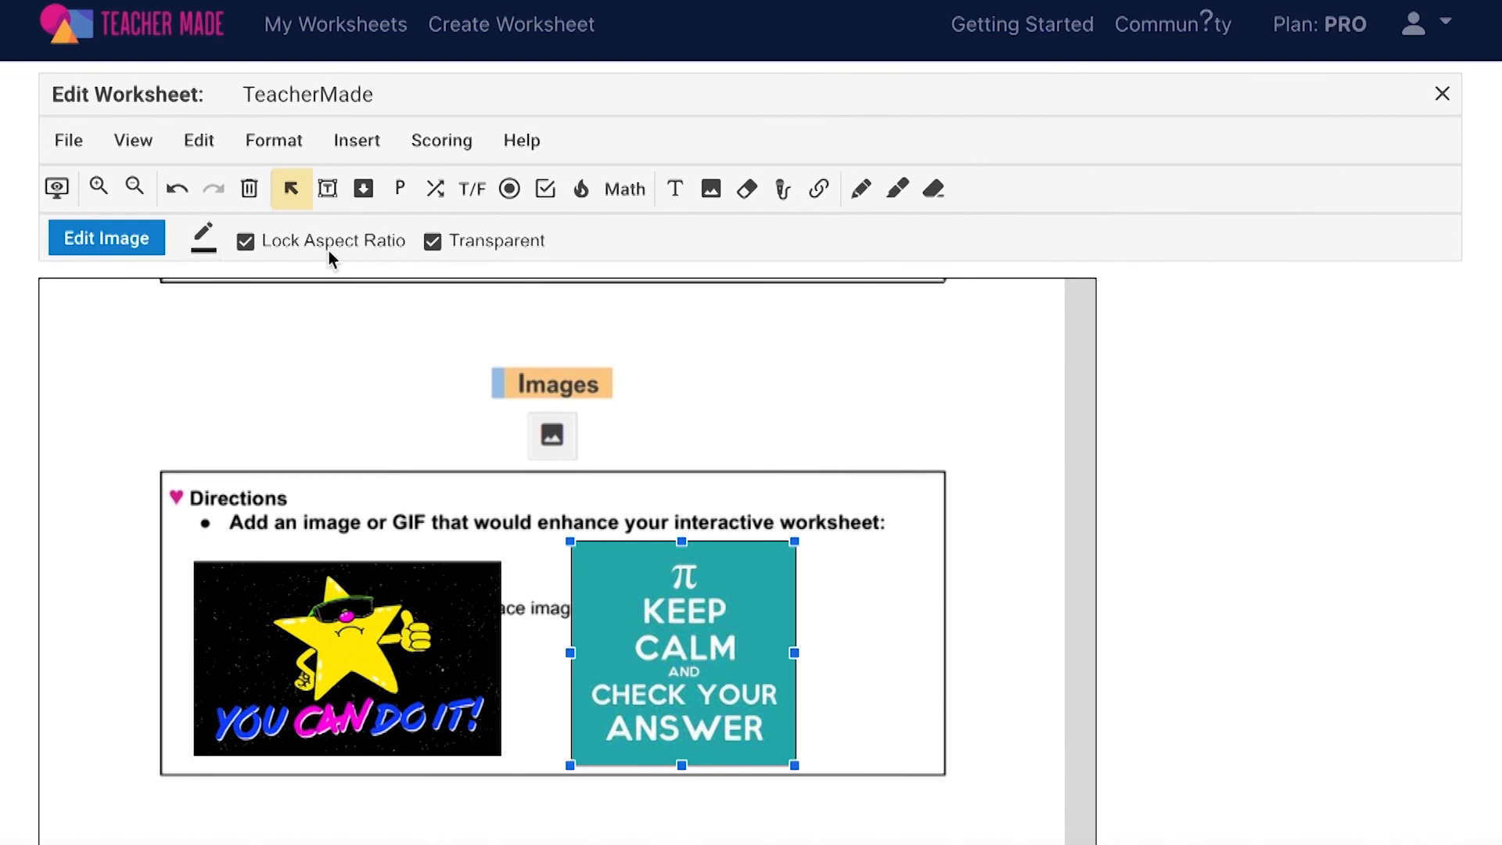
pyautogui.moveTo(521, 276)
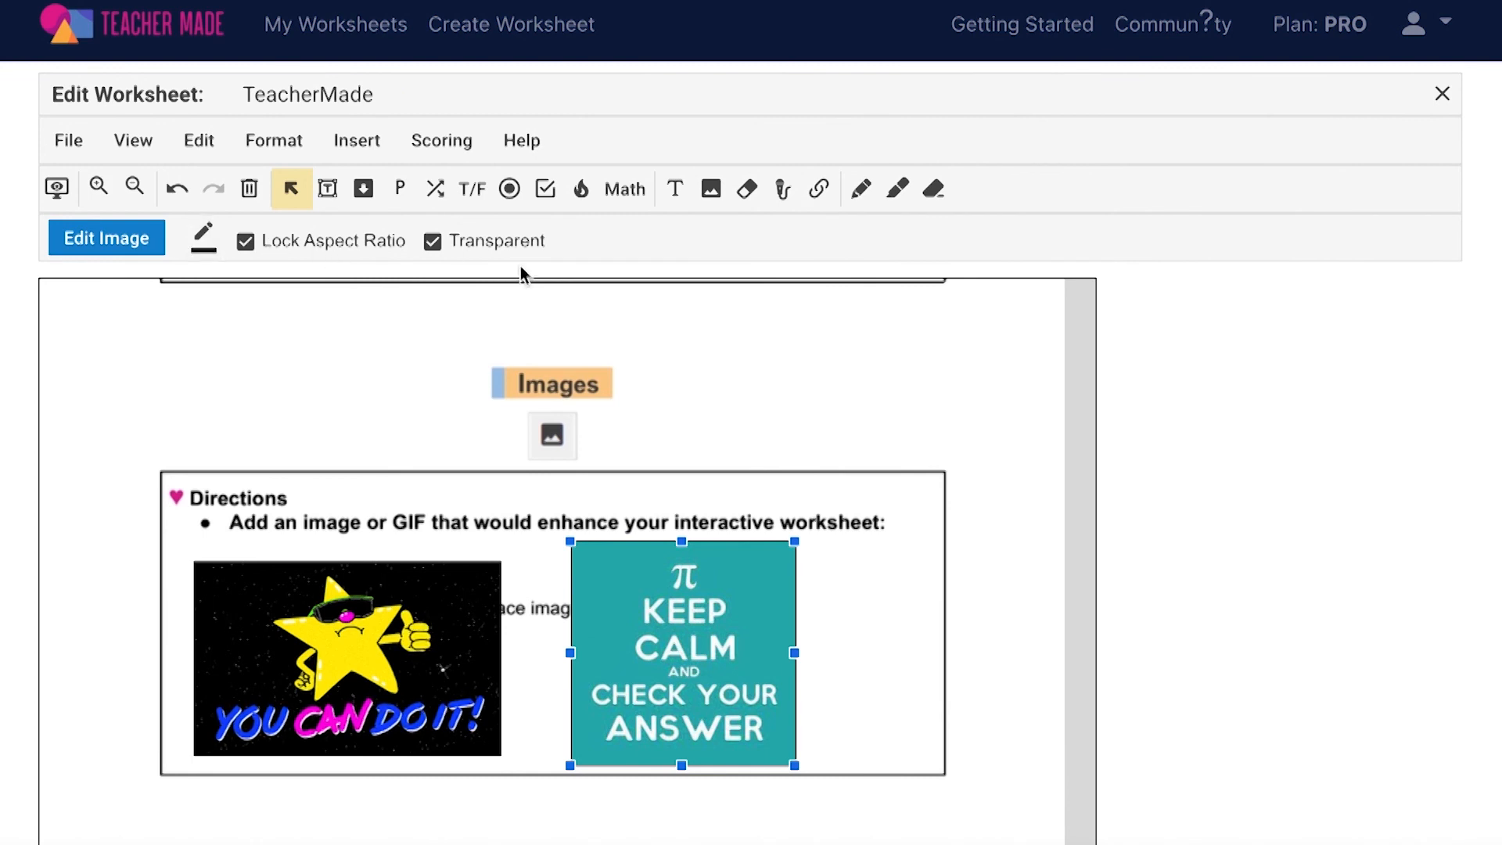